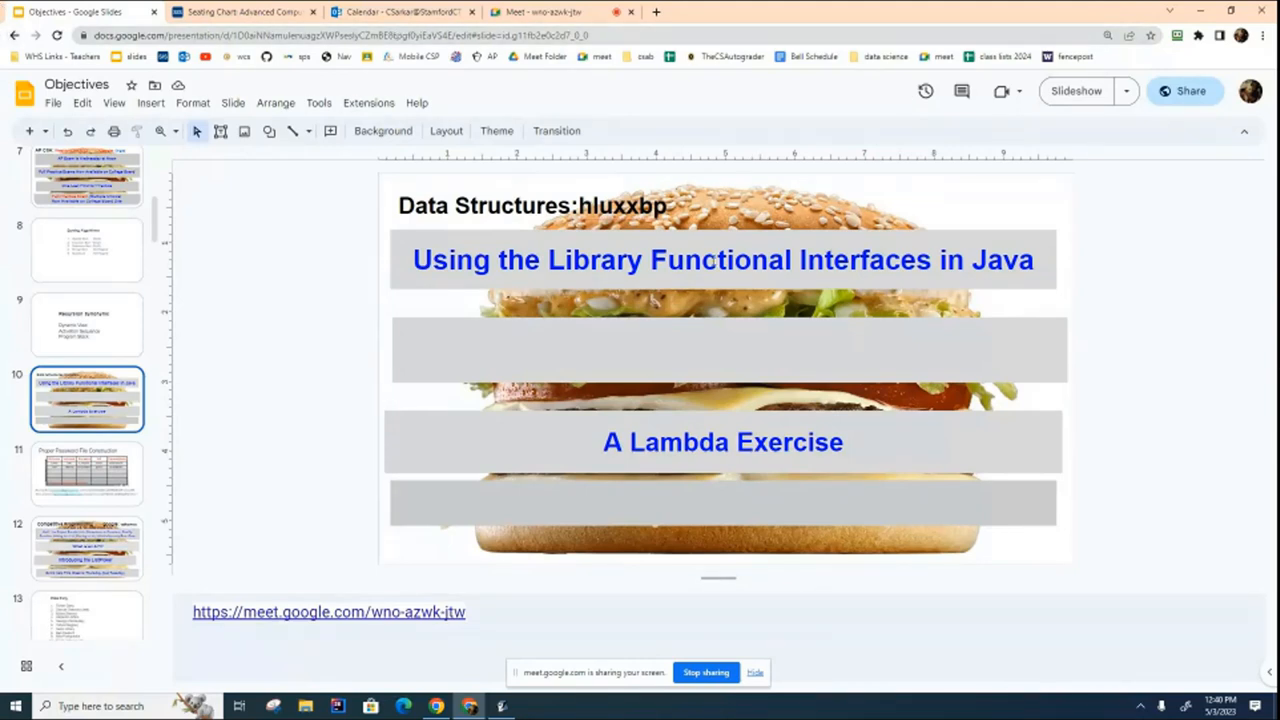
pyautogui.moveTo(764, 280)
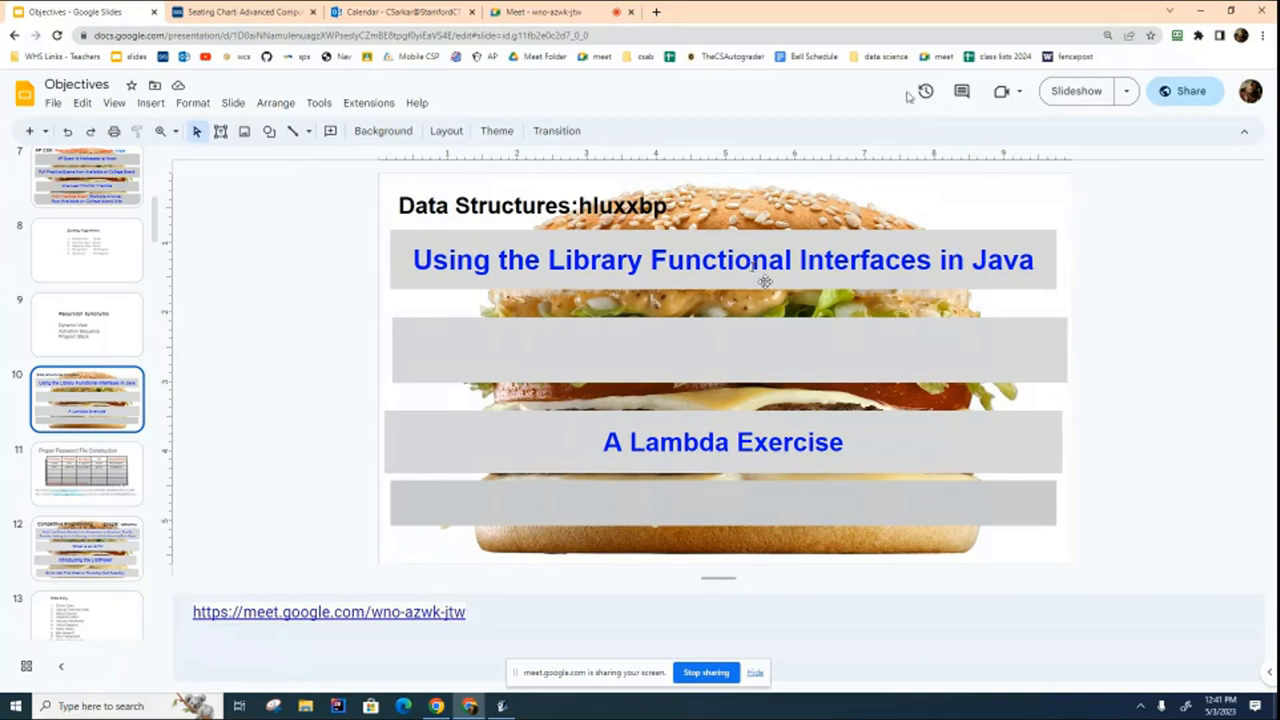
# - Open the Hello class source in a maximized editor window
pyautogui.doubleClick(722, 442)
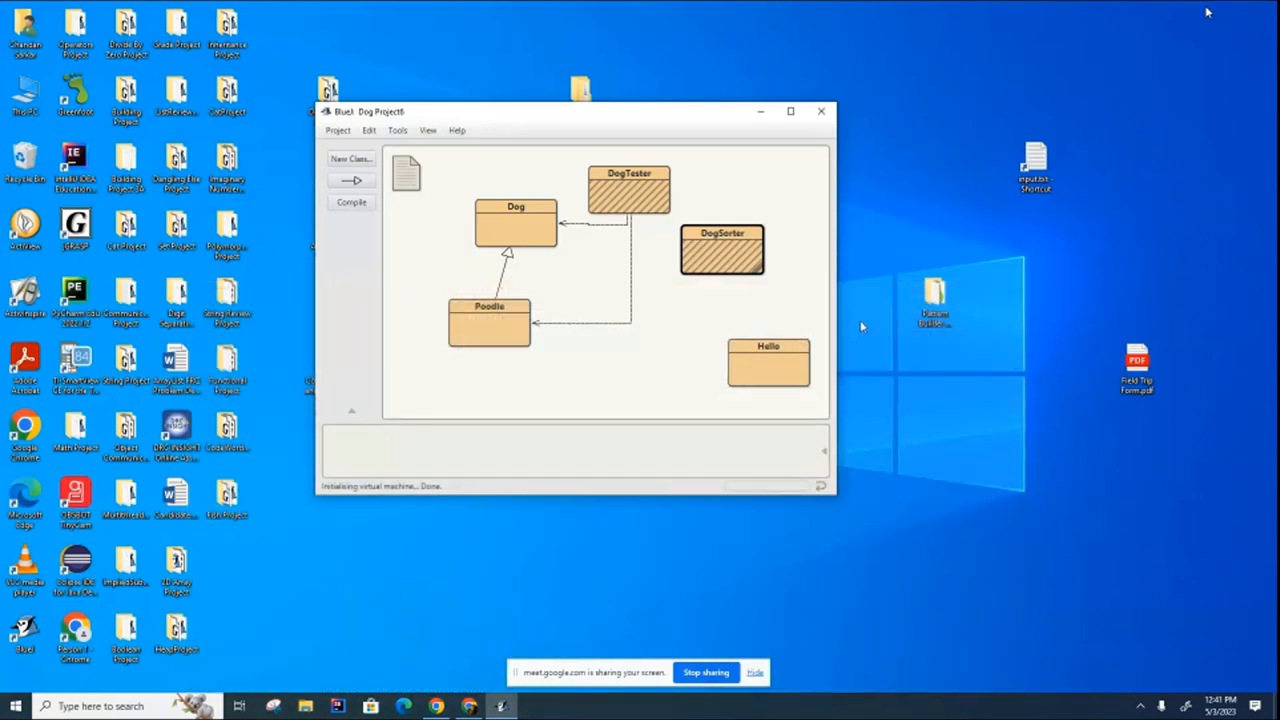
pyautogui.moveTo(772, 366)
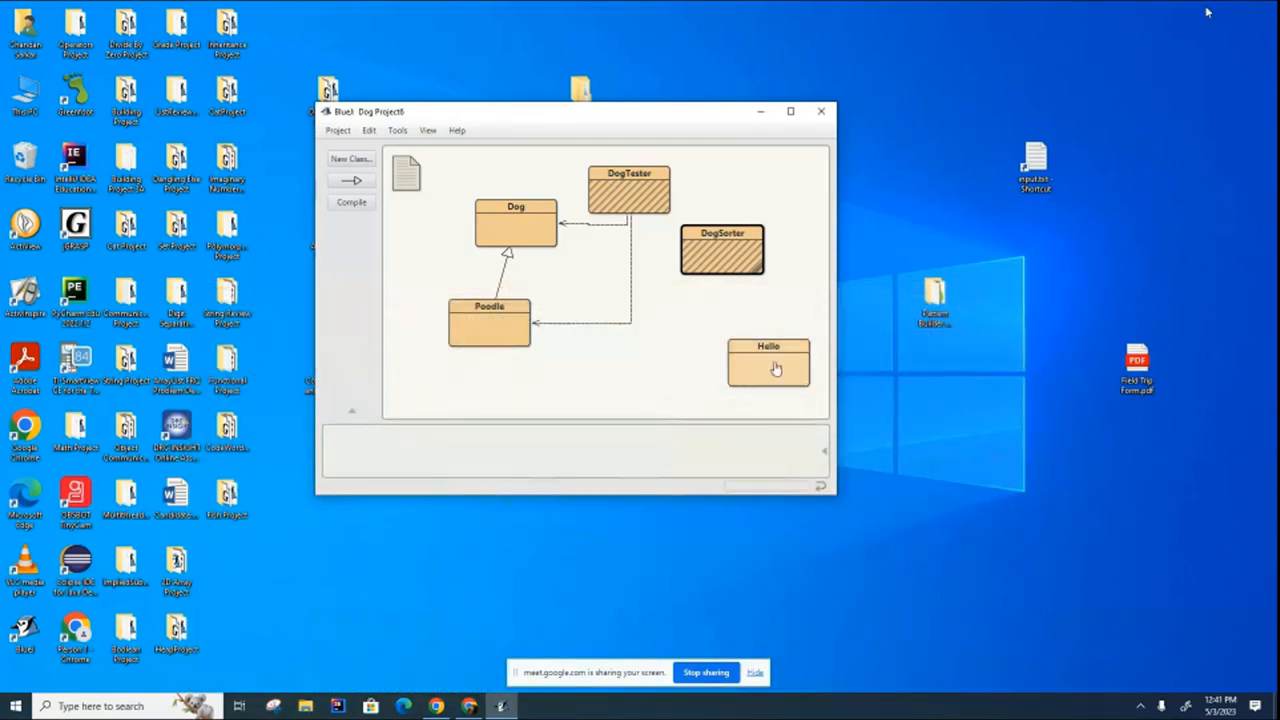
pyautogui.doubleClick(768, 364)
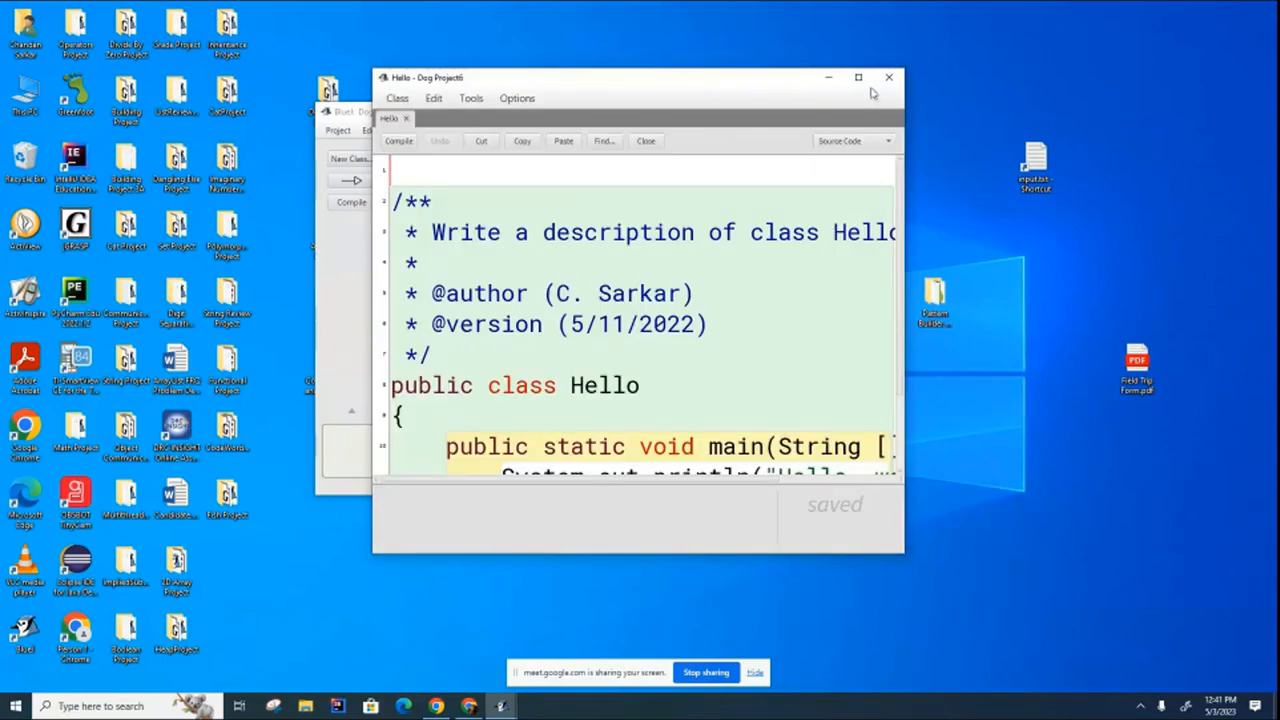
pyautogui.click(858, 76)
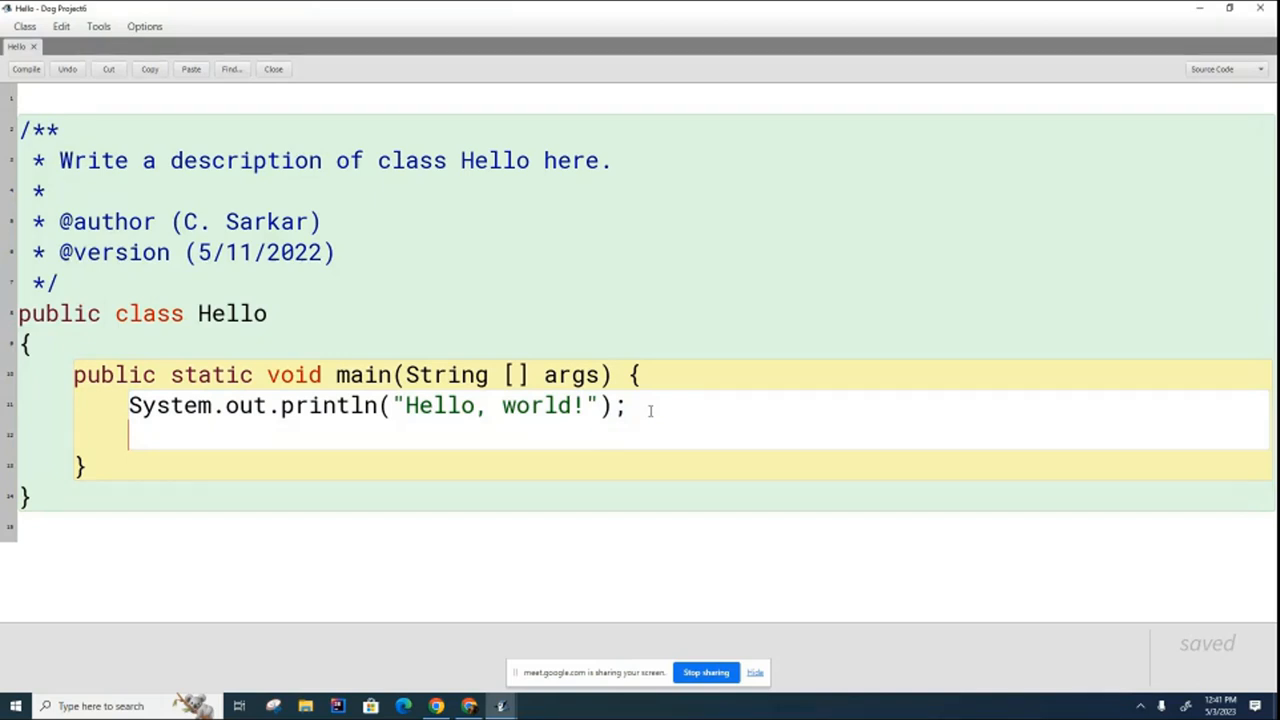
# - Add the line '???? lambda = () -> System.out.println("Hello, world!");' under the println
pyautogui.write('???? l')
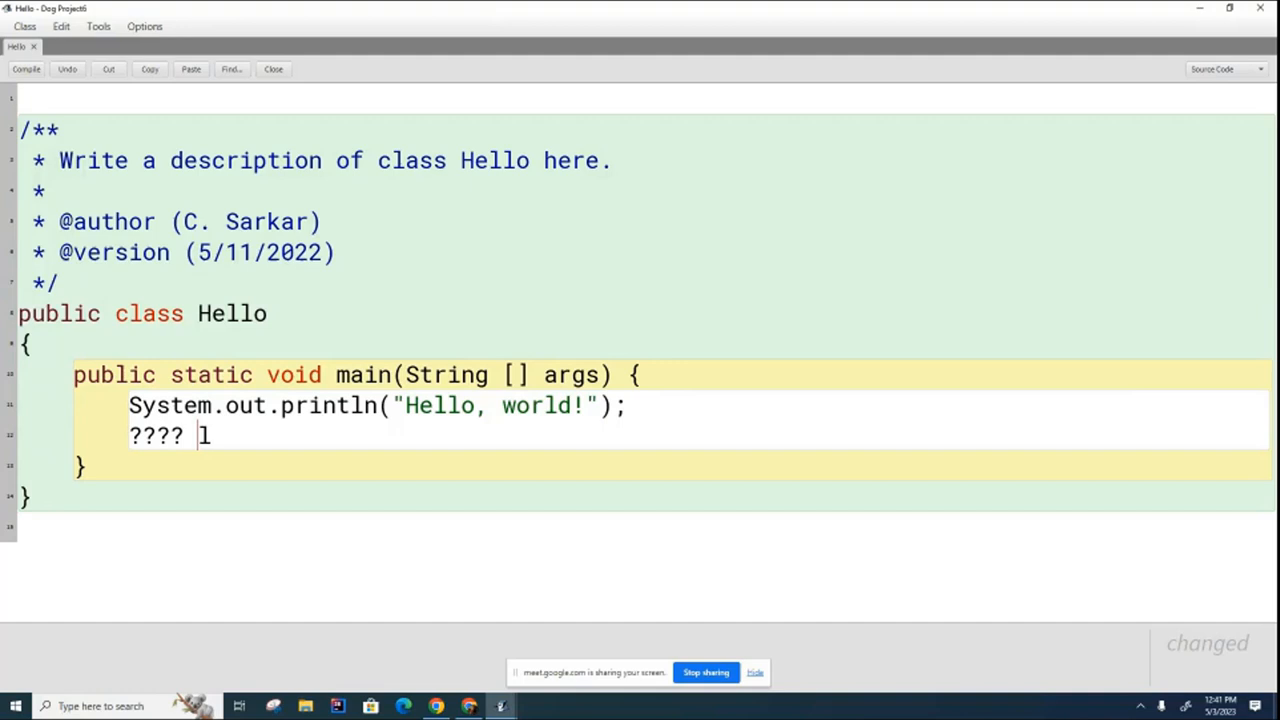
pyautogui.write('amb')
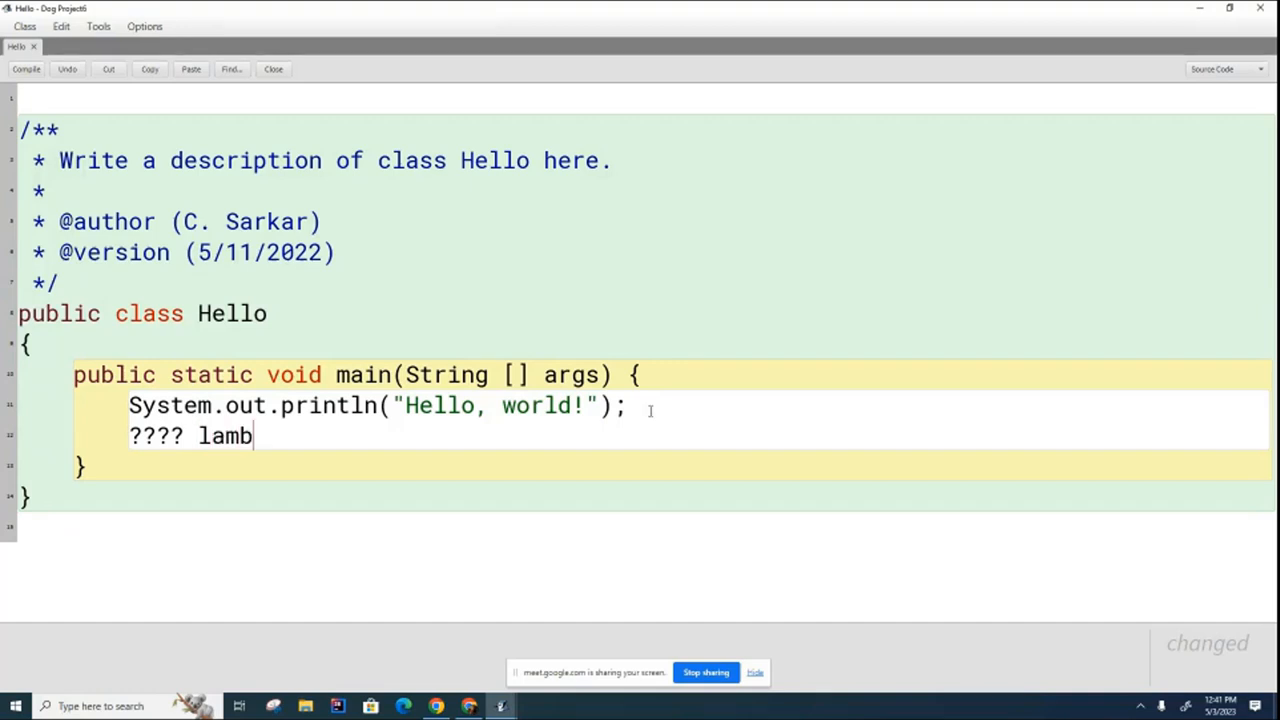
pyautogui.write('da')
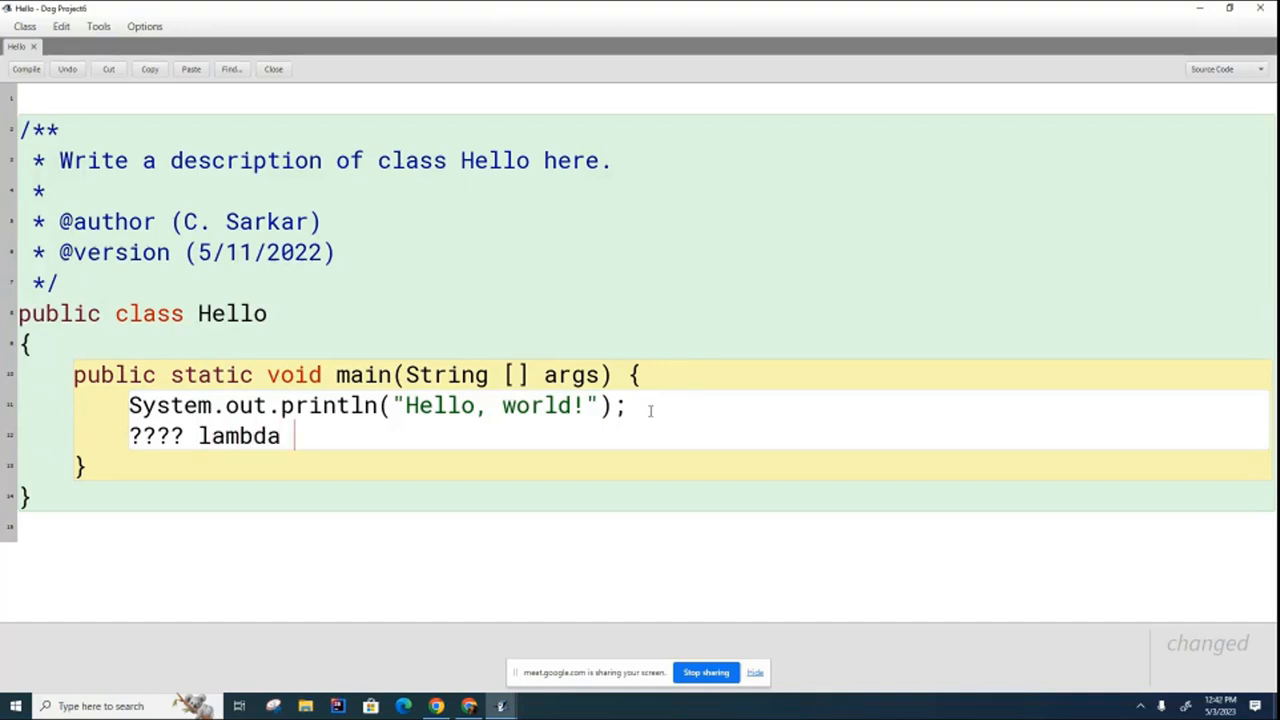
pyautogui.write('= () ->')
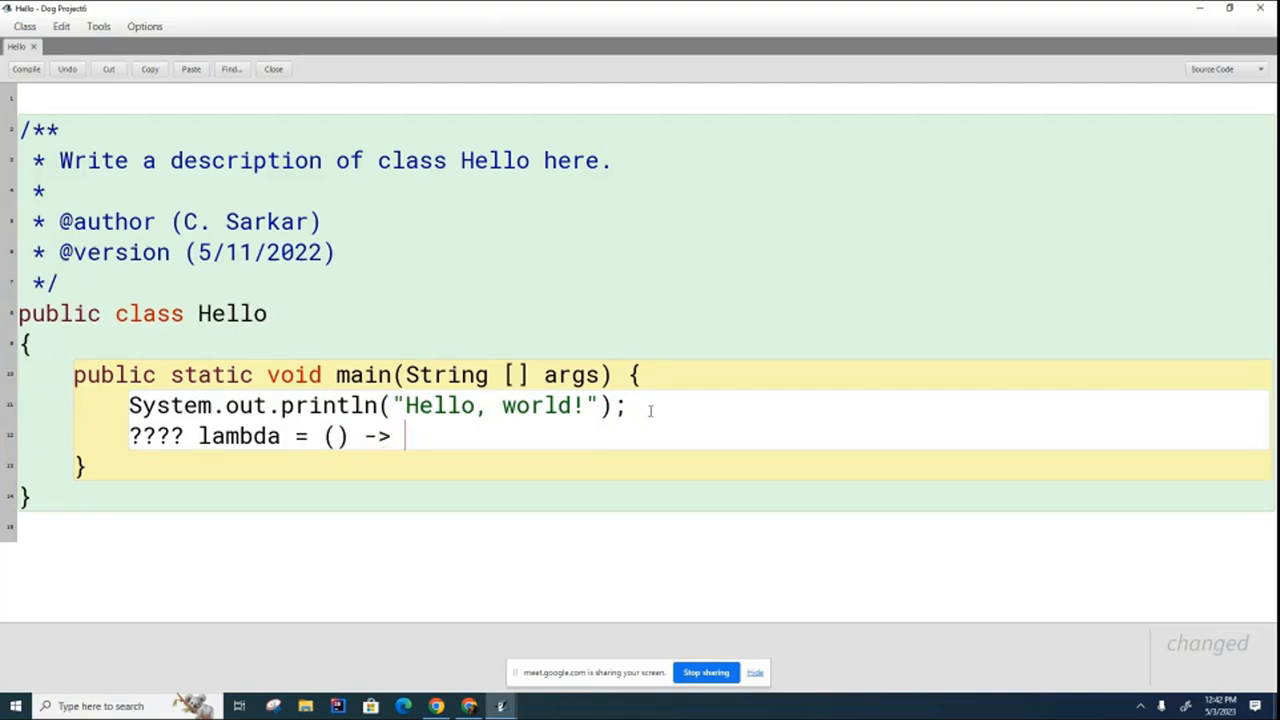
pyautogui.write('System.out.println("Hello, world!");')
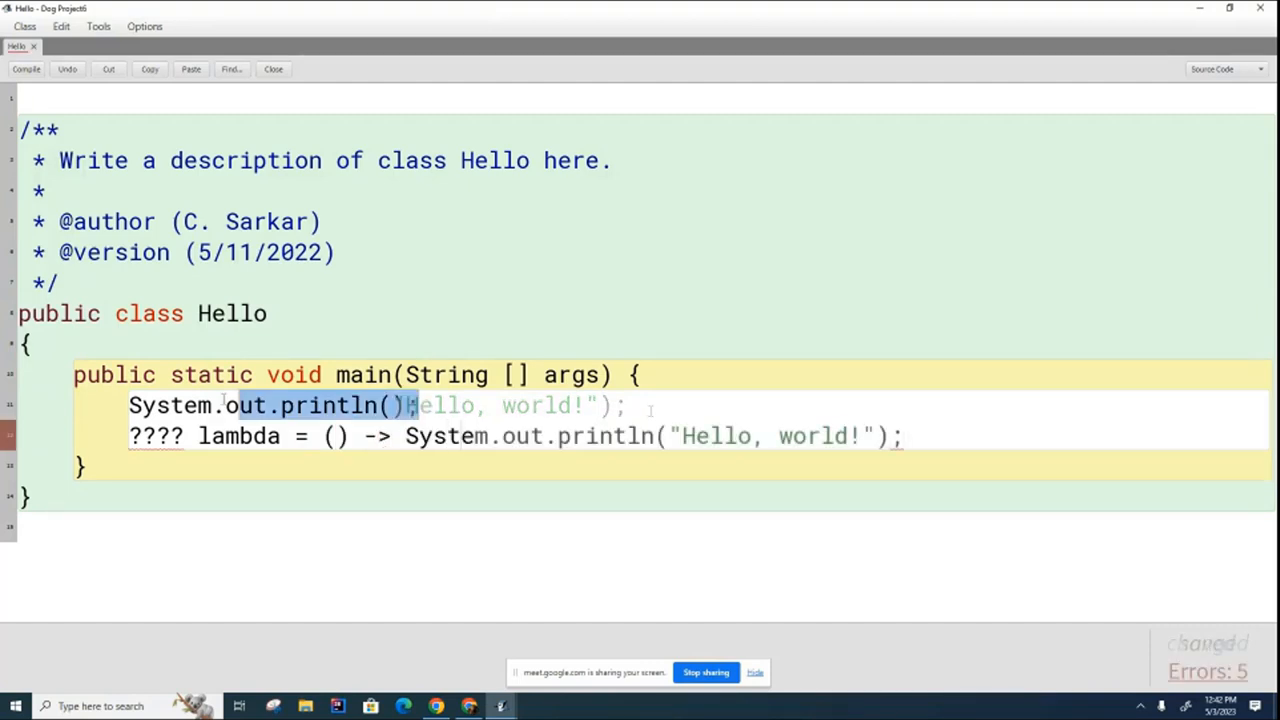
# - Delete the original System.out.println line so main holds only the lambda line
pyautogui.press('Delete')
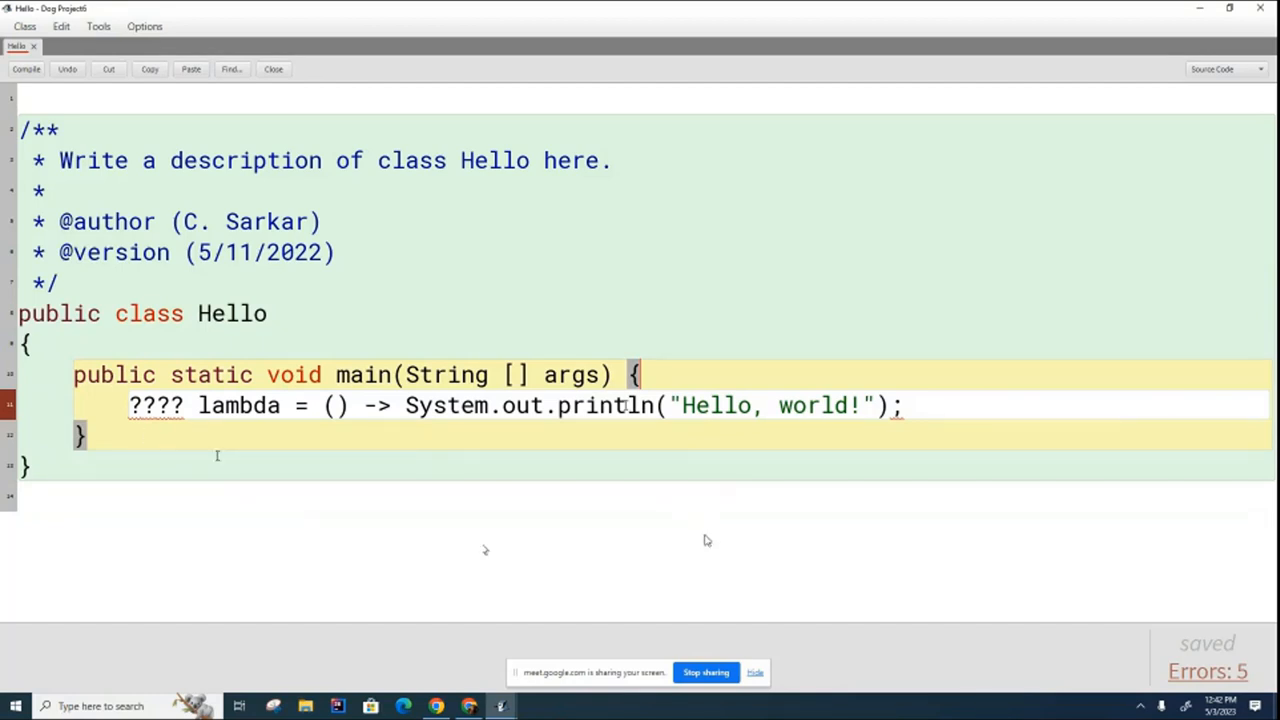
pyautogui.moveTo(604, 542)
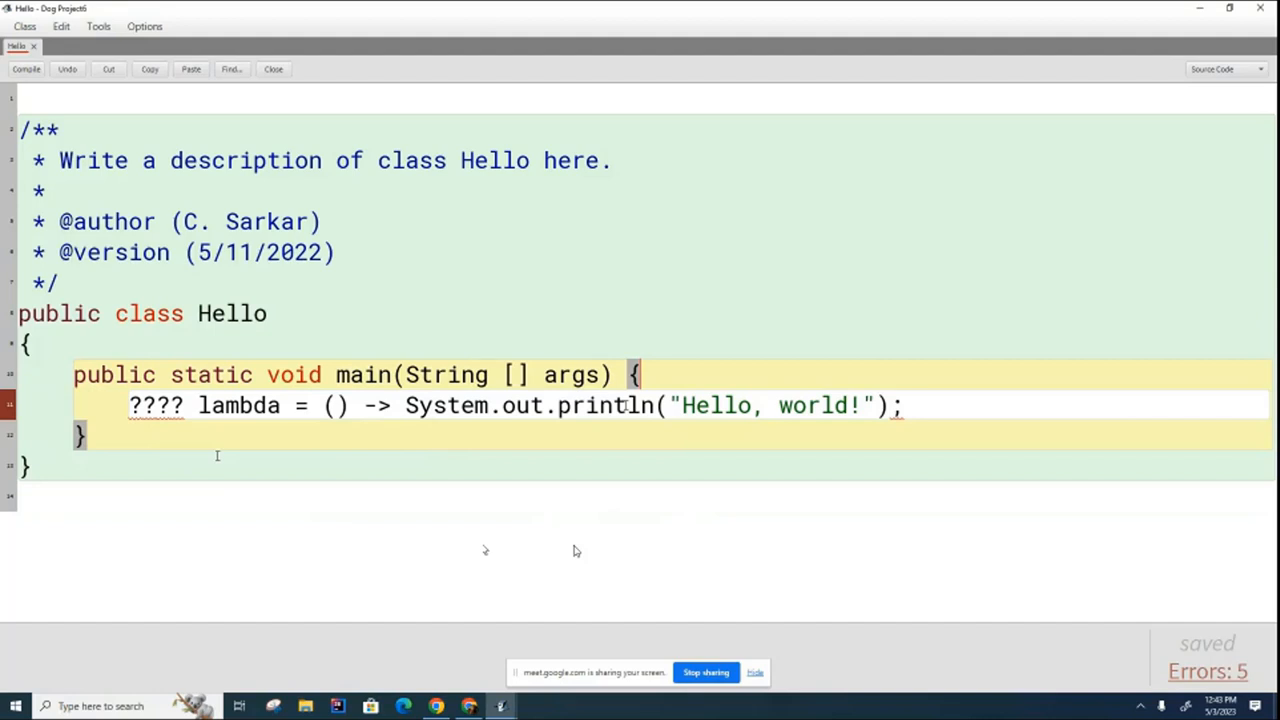
# - Select '() -> System.out.println("Hello, world!");' to the right of the equals sign
pyautogui.moveTo(324, 404); pyautogui.dragTo(896, 404)
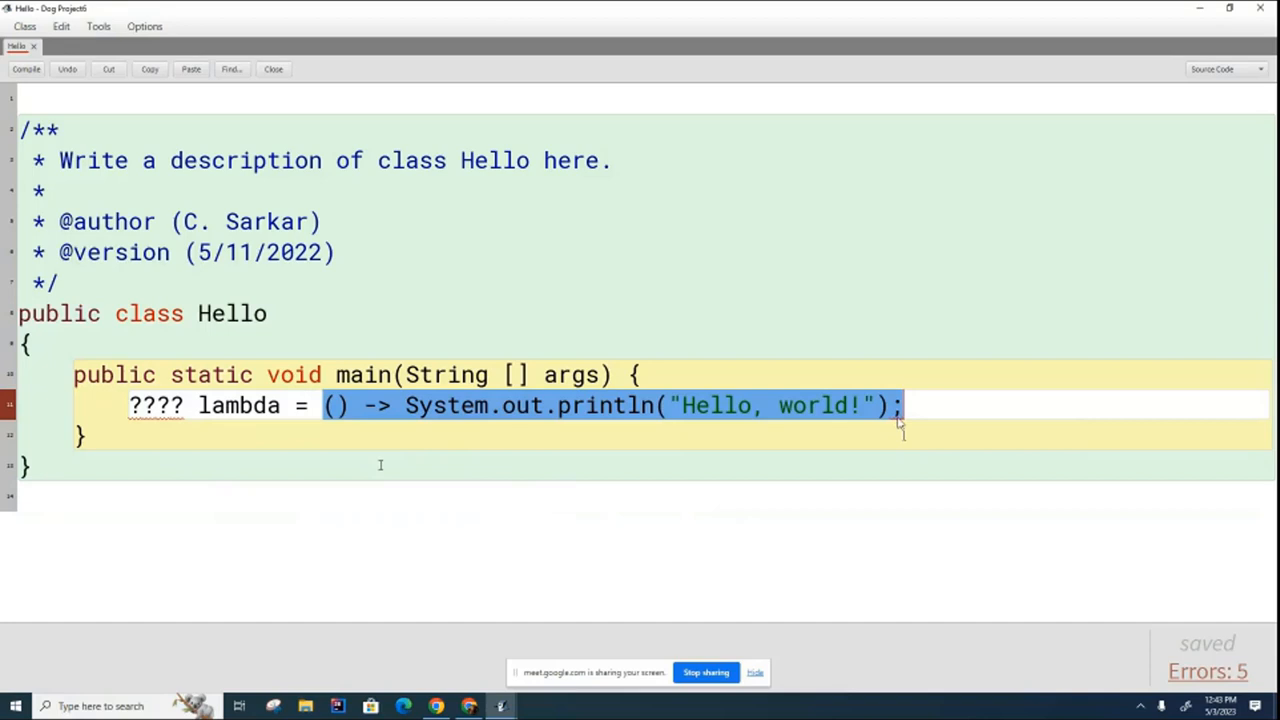
pyautogui.moveTo(684, 494)
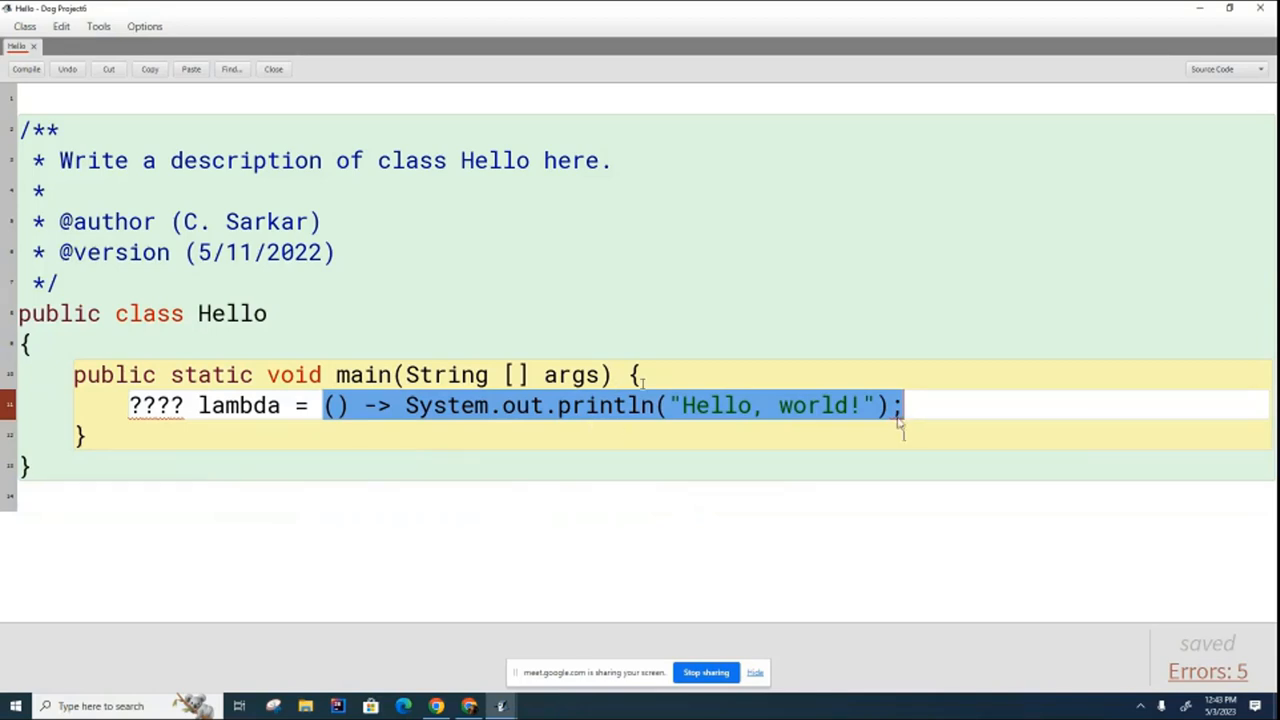
pyautogui.moveTo(158, 446)
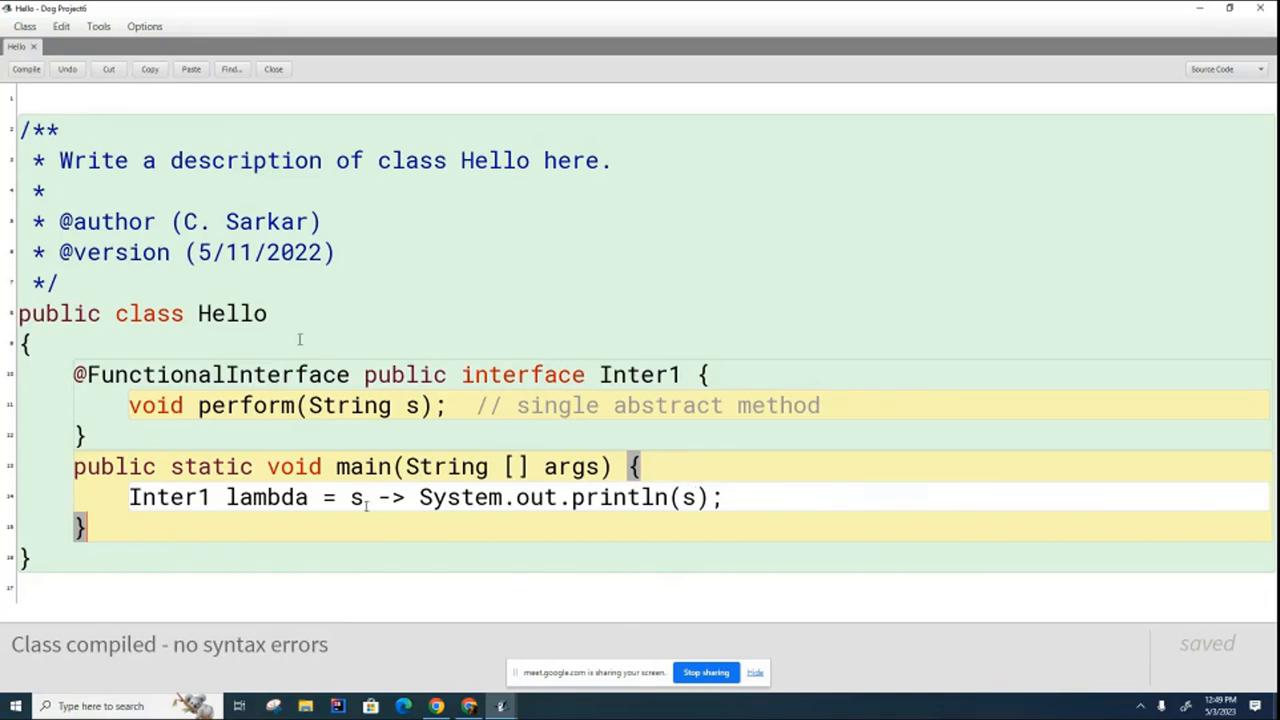
pyautogui.moveTo(864, 582)
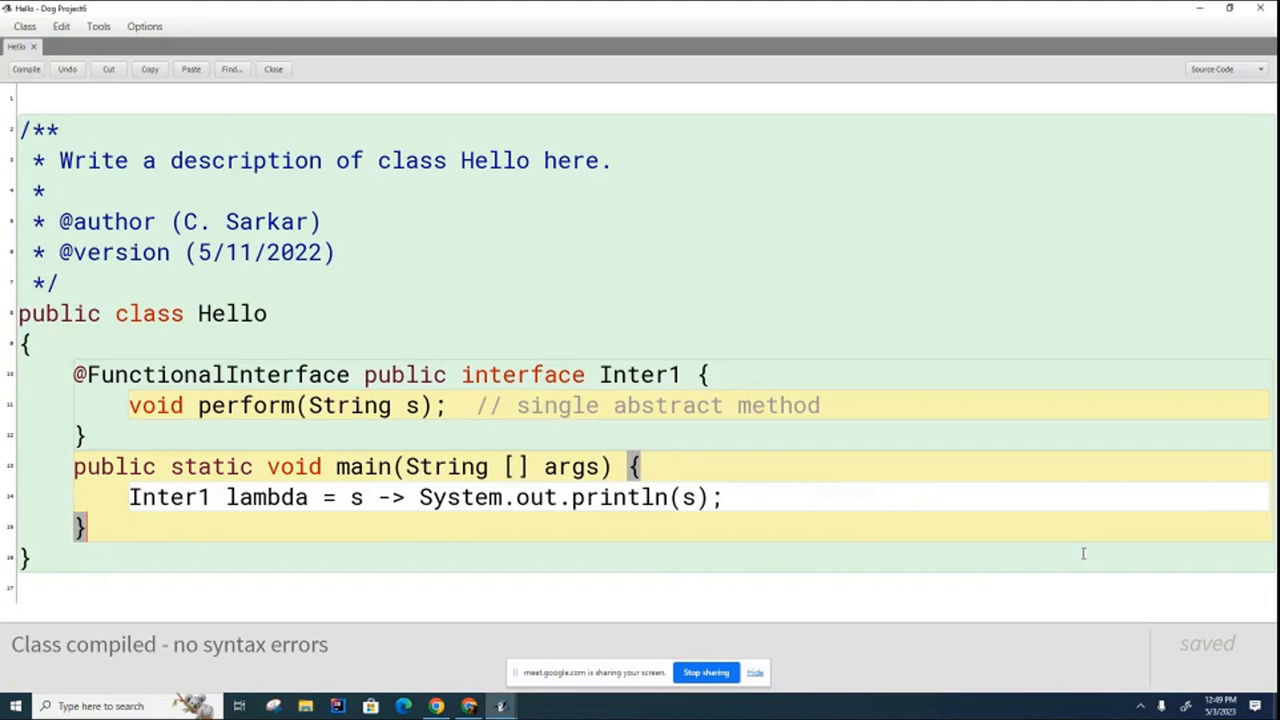
pyautogui.moveTo(690, 480)
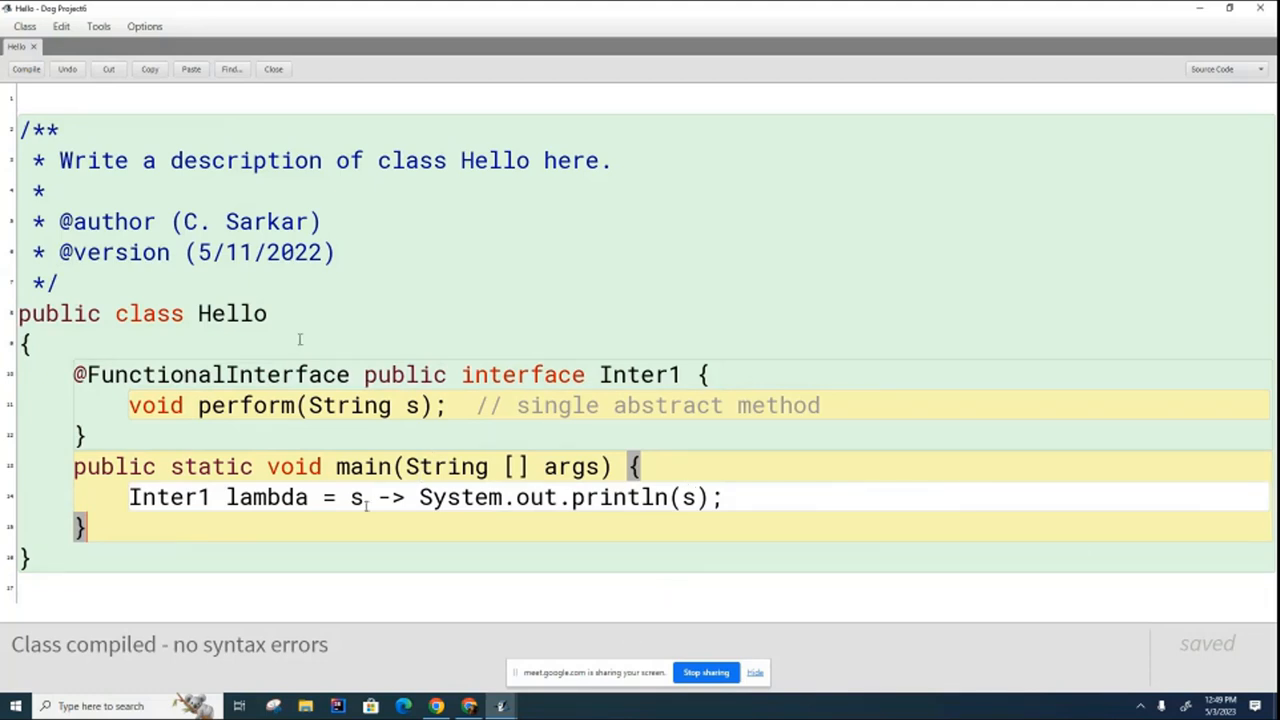
pyautogui.moveTo(864, 582)
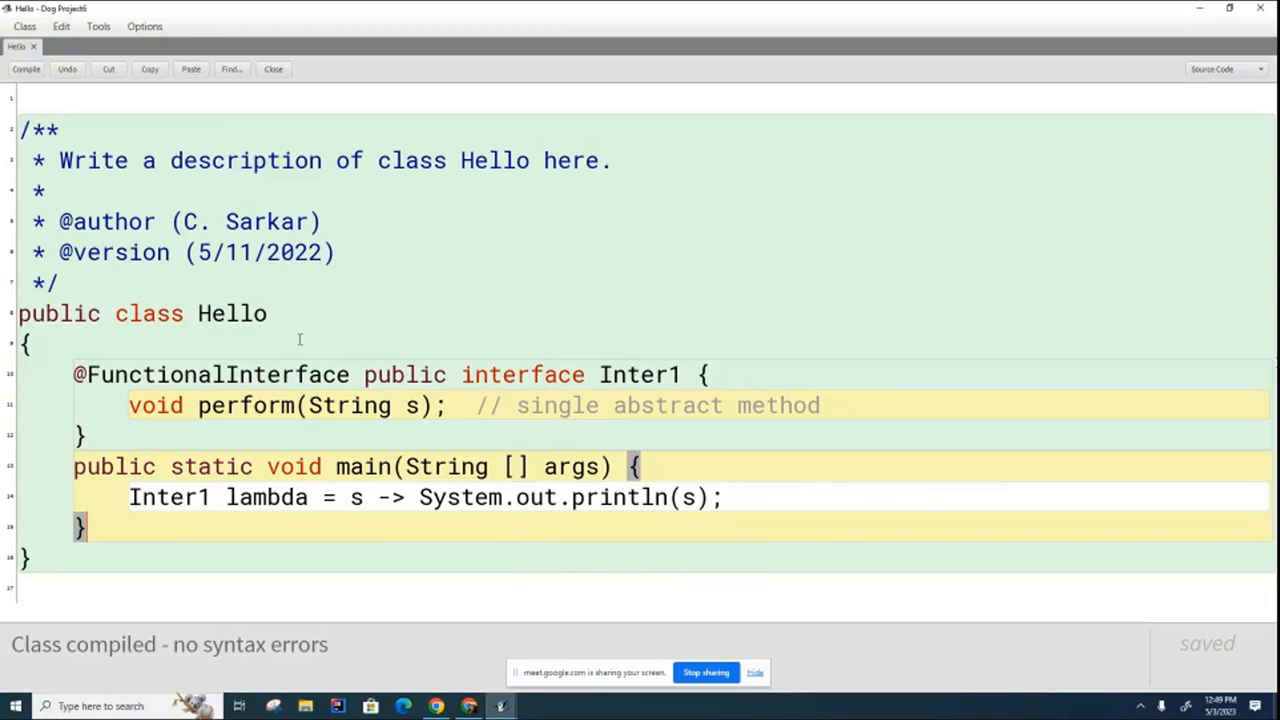
pyautogui.moveTo(1082, 556)
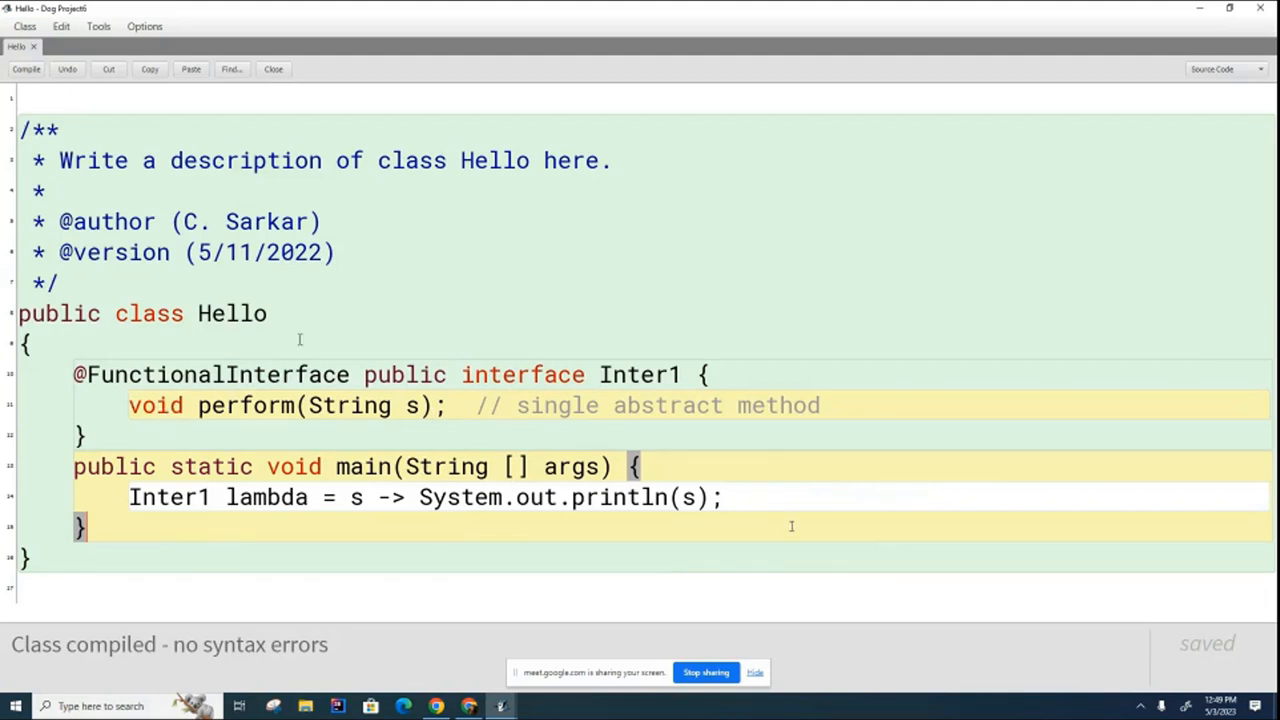
pyautogui.moveTo(1000, 404)
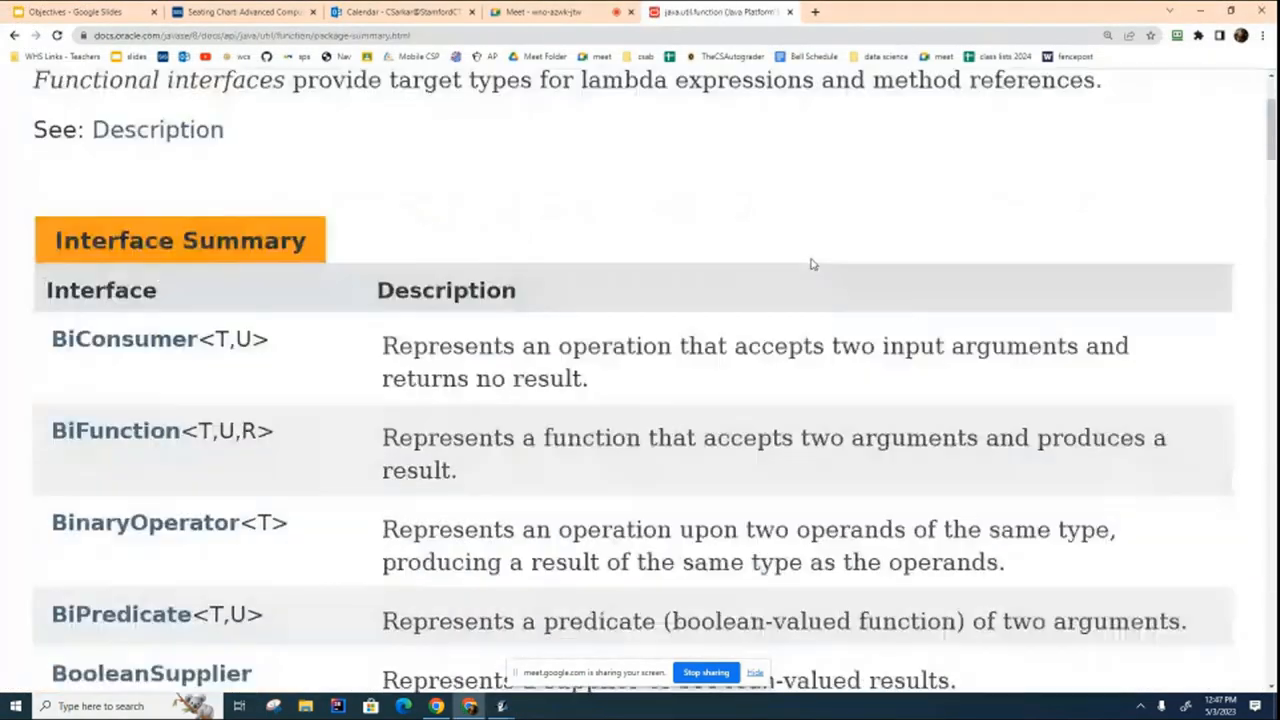
# - Scroll the java.util.function Interface Summary until Consumer<T> is visible
pyautogui.scroll(-3)
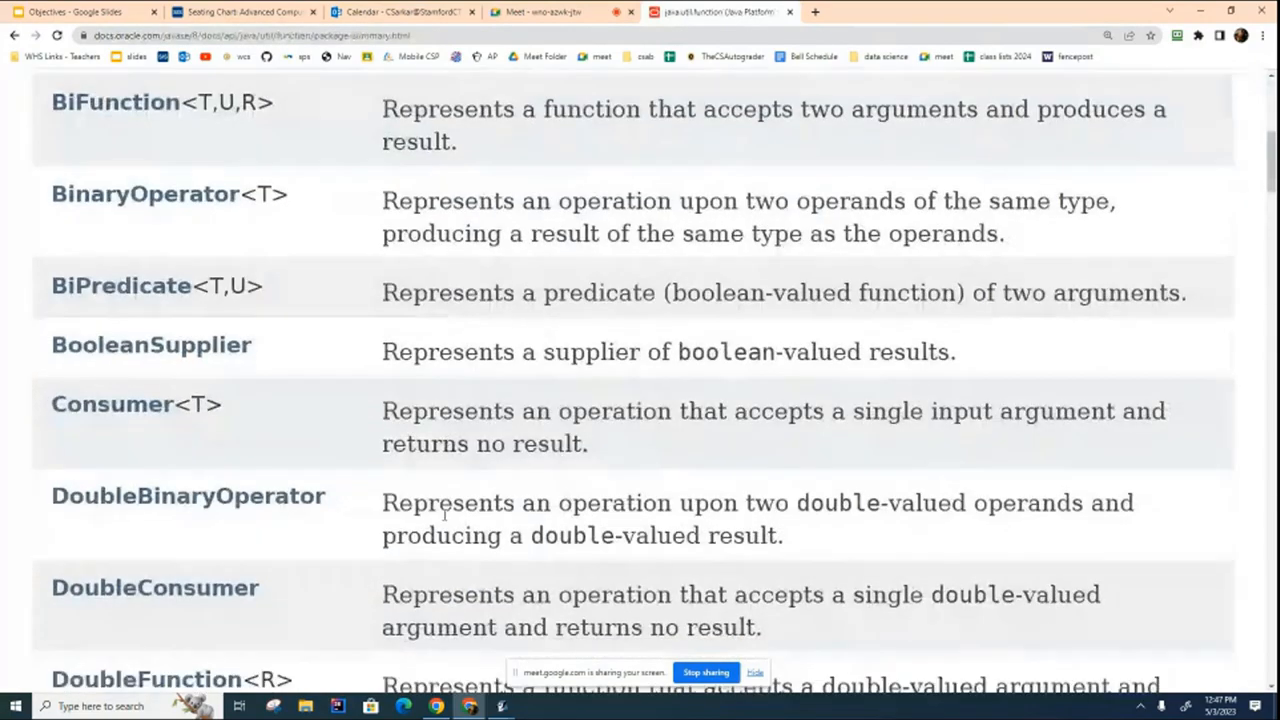
pyautogui.scroll(-3)
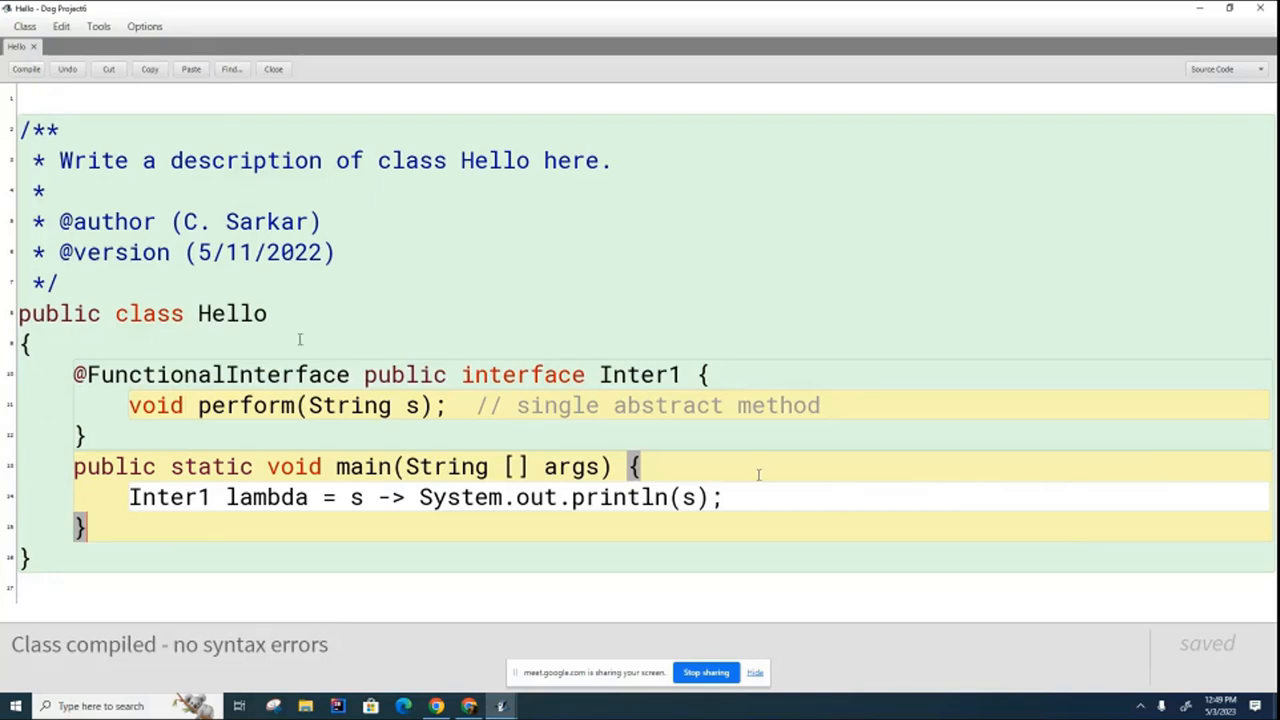
pyautogui.moveTo(1048, 552)
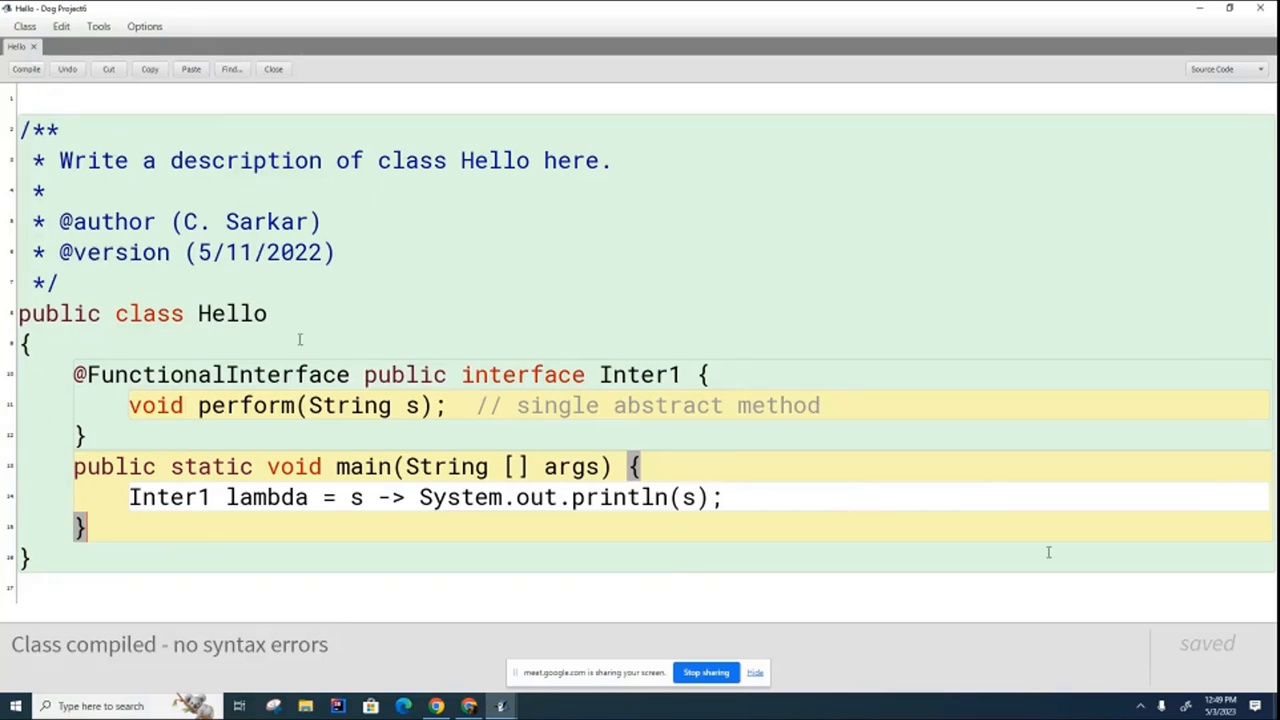
pyautogui.moveTo(1084, 556)
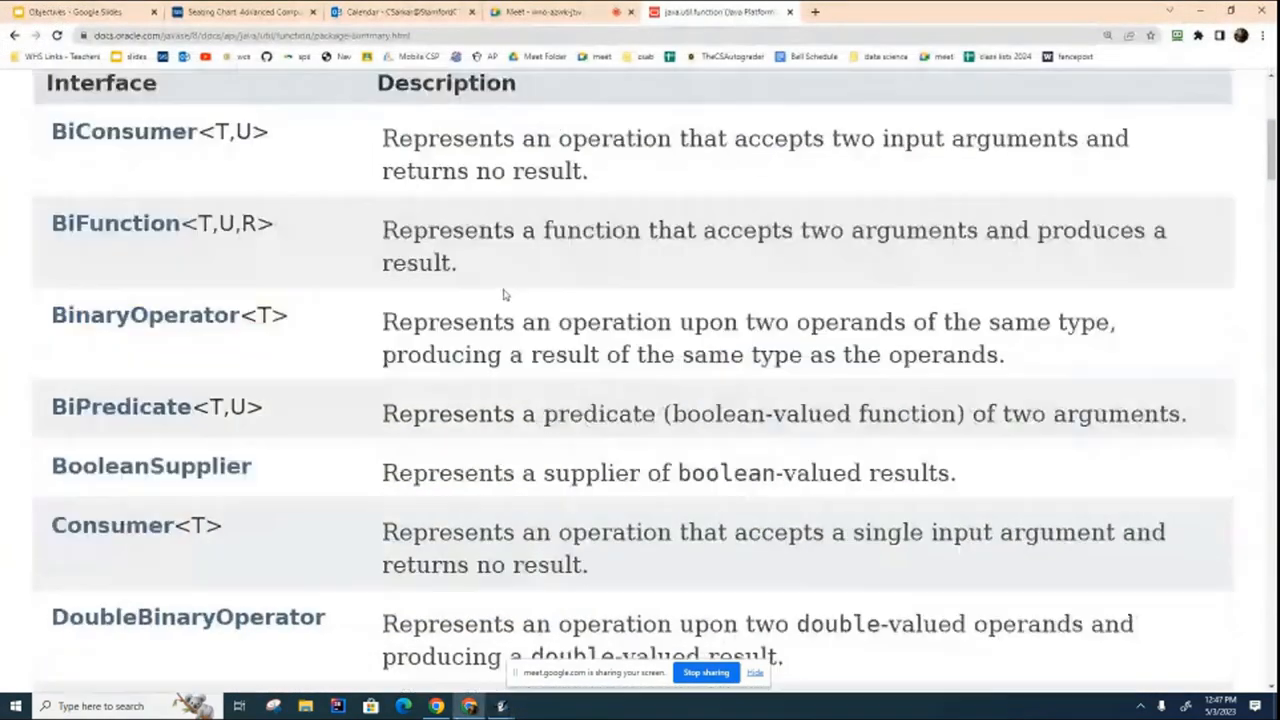
pyautogui.scroll(-3)
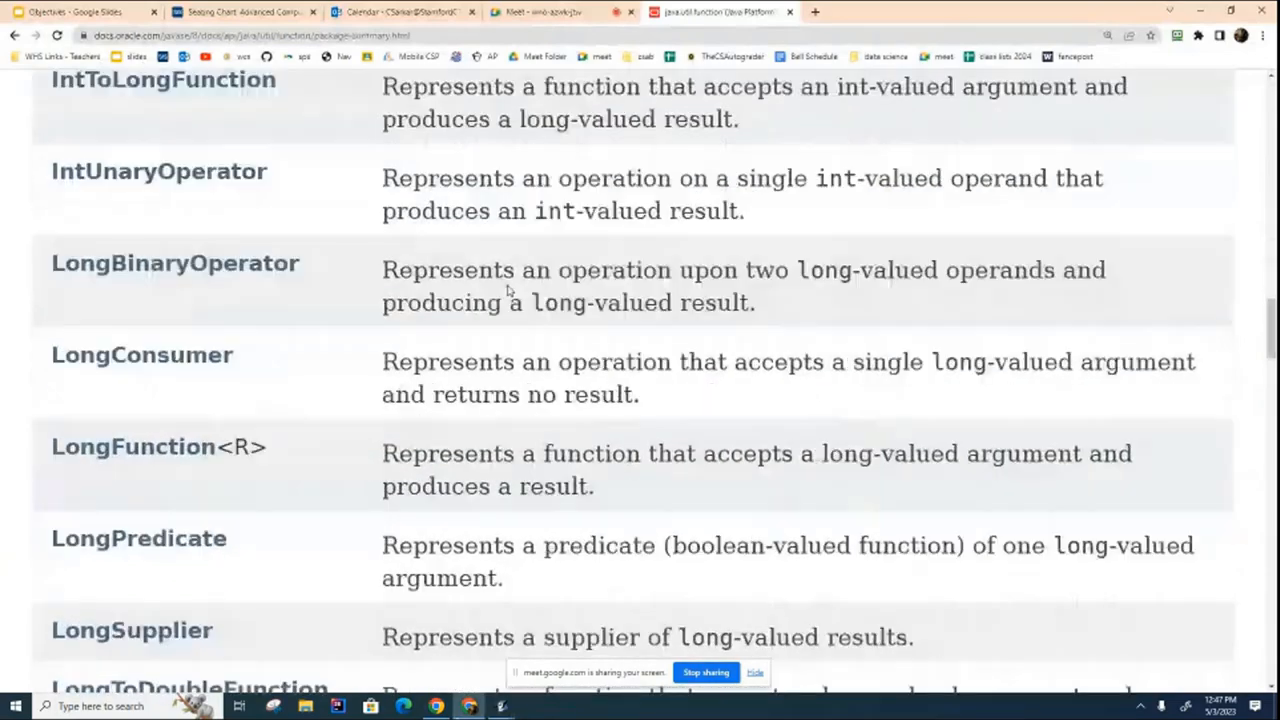
pyautogui.scroll(-3)
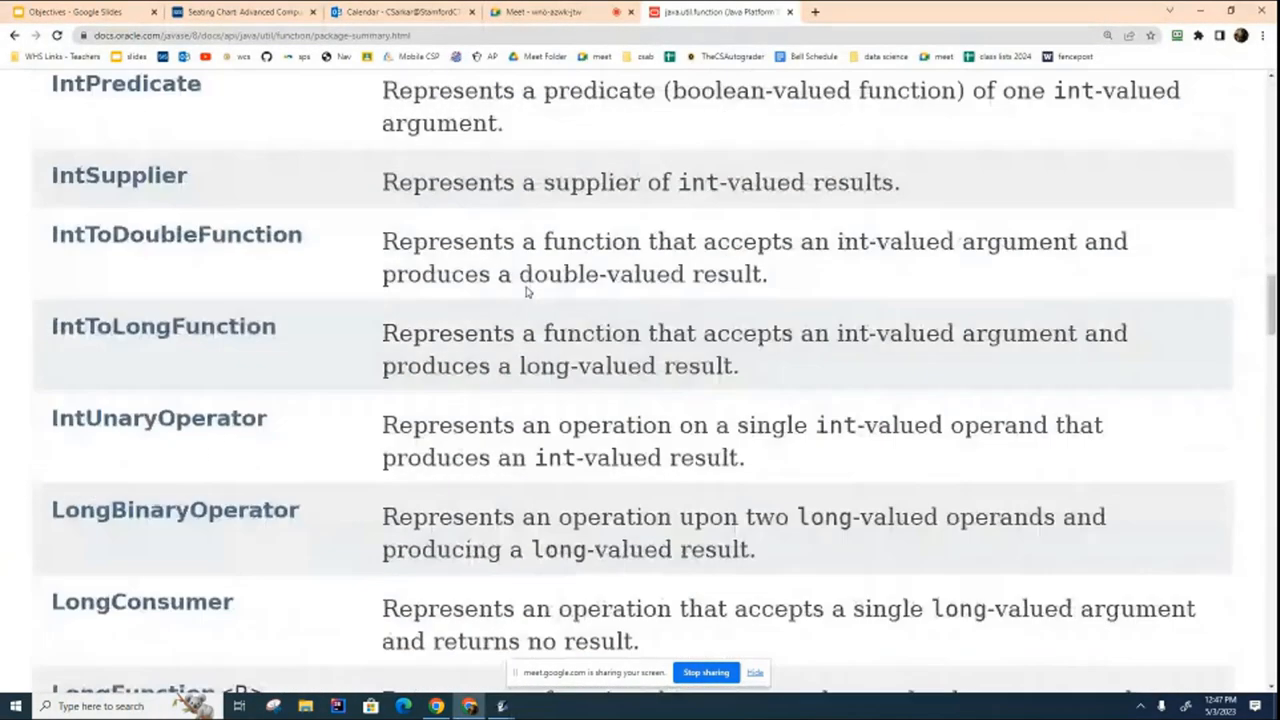
pyautogui.scroll(-3)
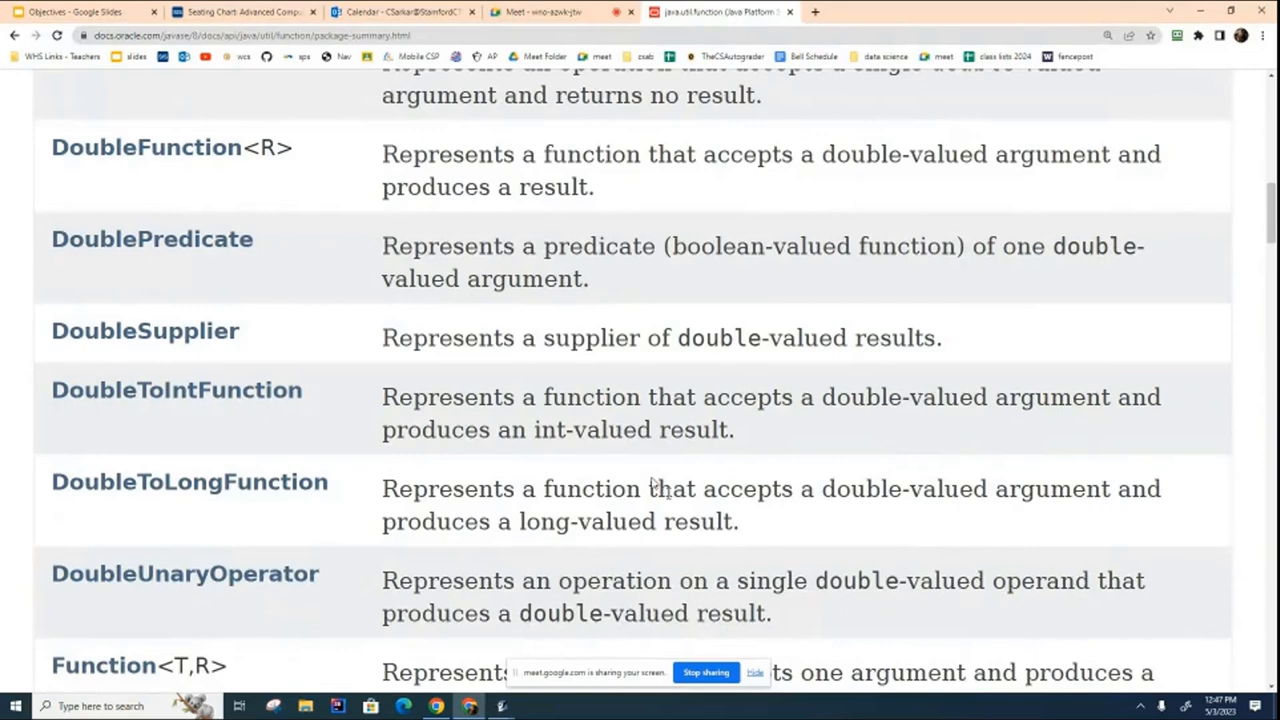
pyautogui.moveTo(466, 304)
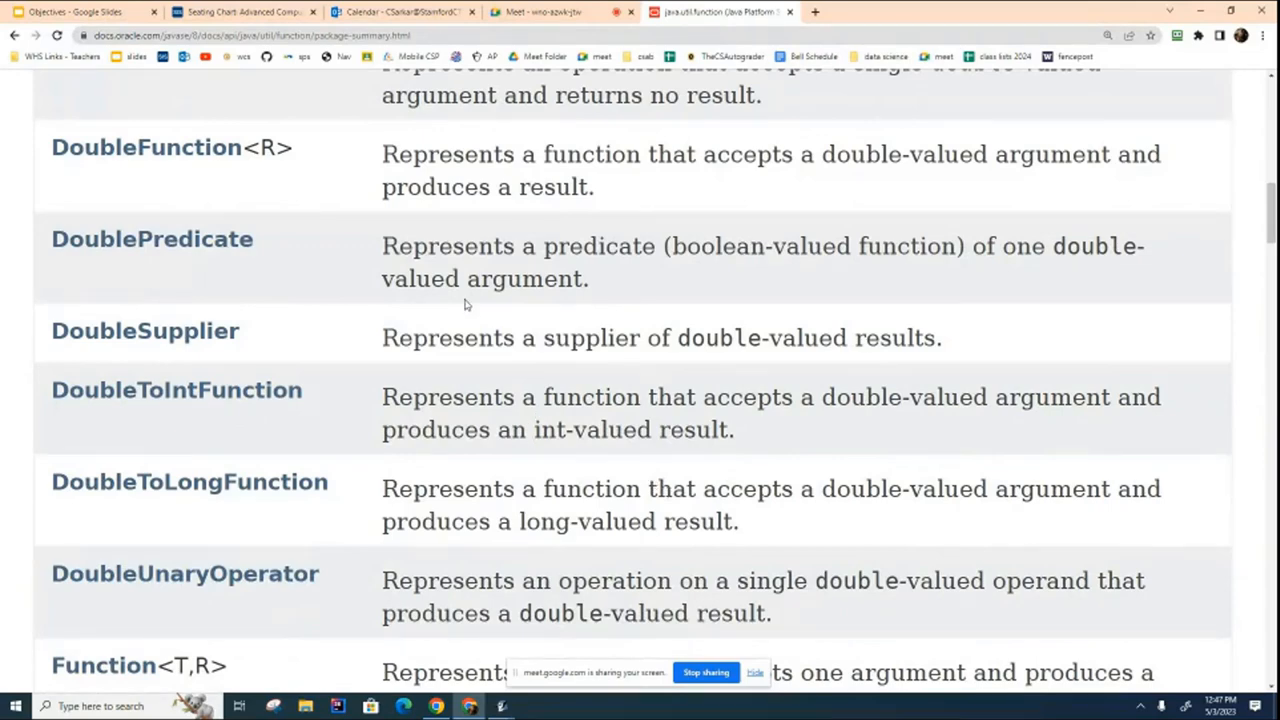
pyautogui.scroll(3)
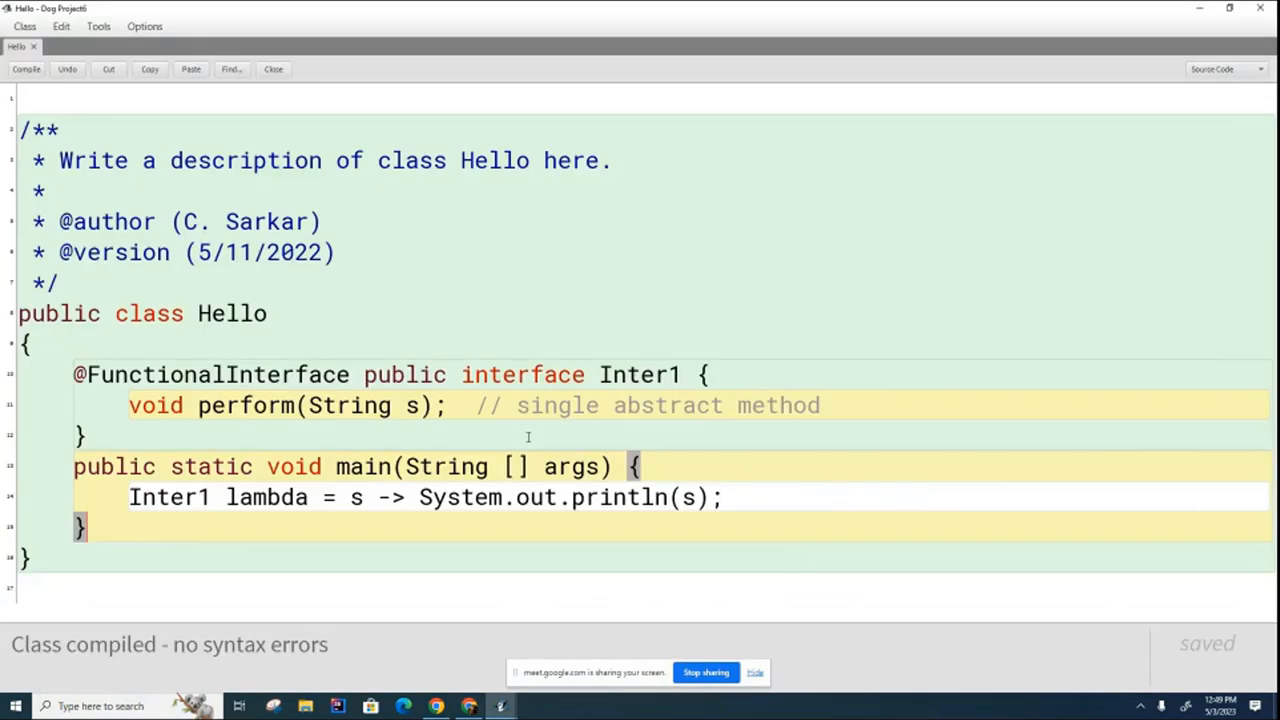
pyautogui.moveTo(1048, 552)
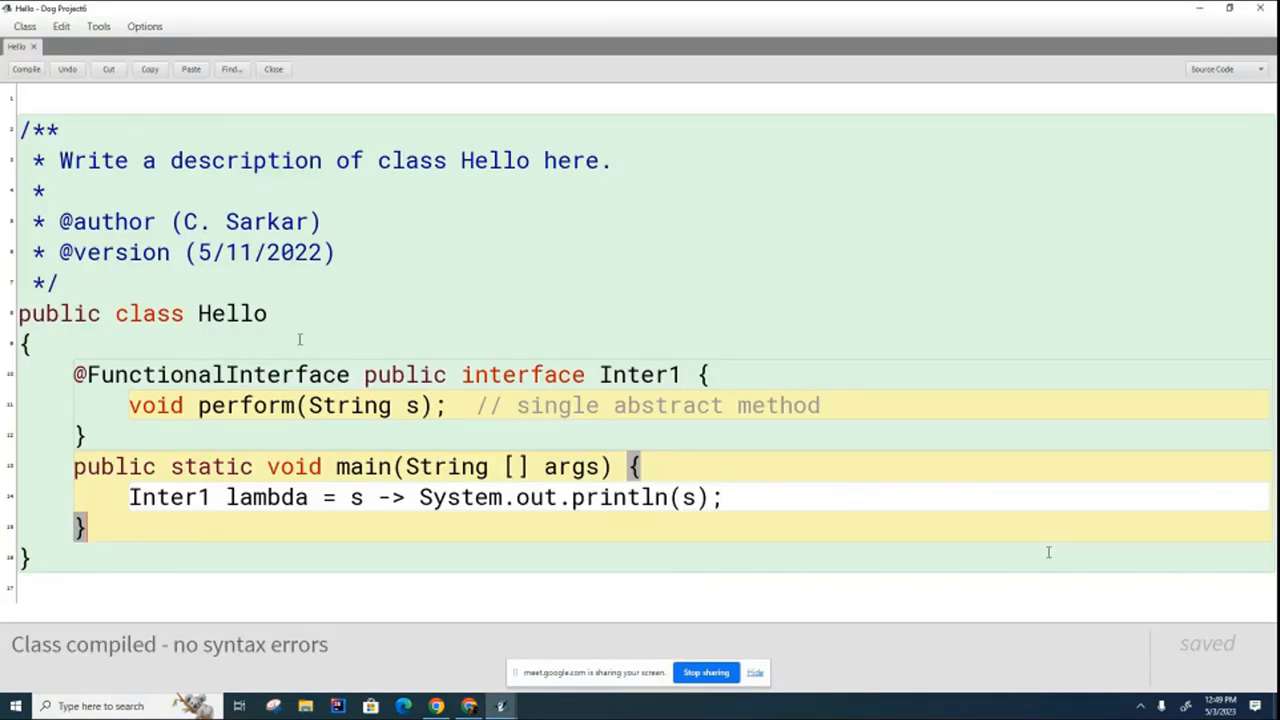
pyautogui.moveTo(1082, 556)
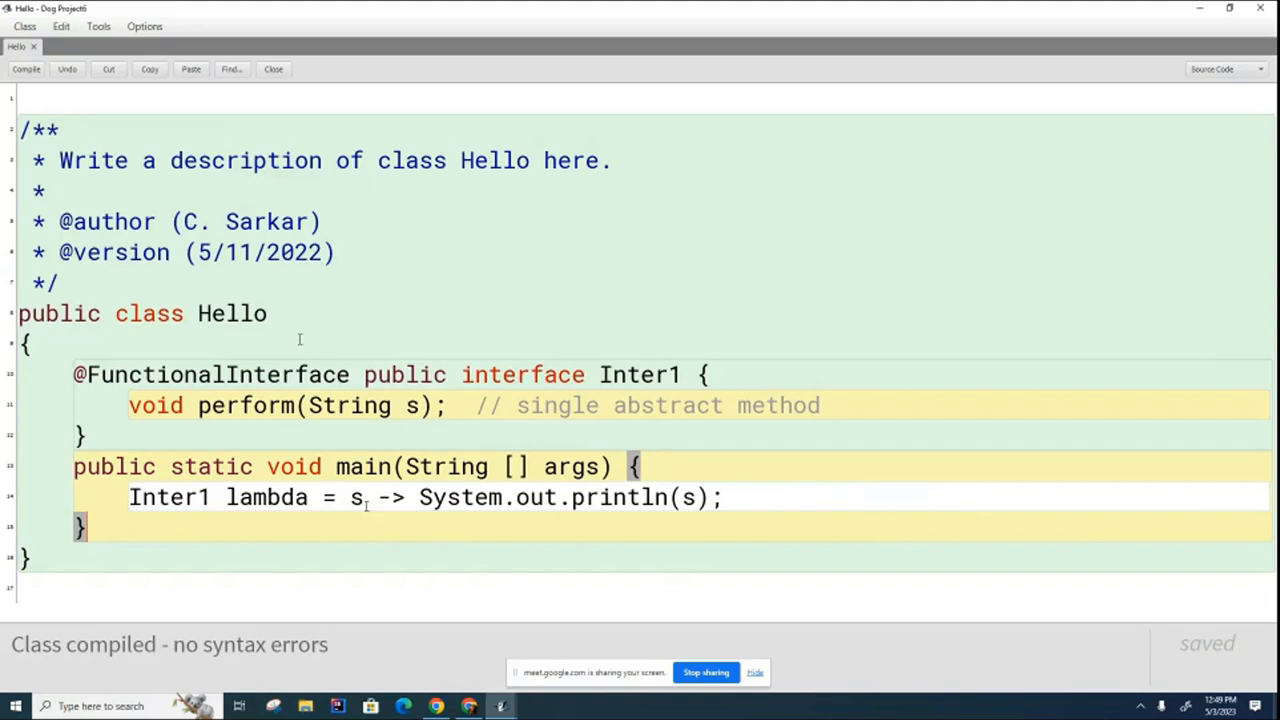
pyautogui.moveTo(864, 582)
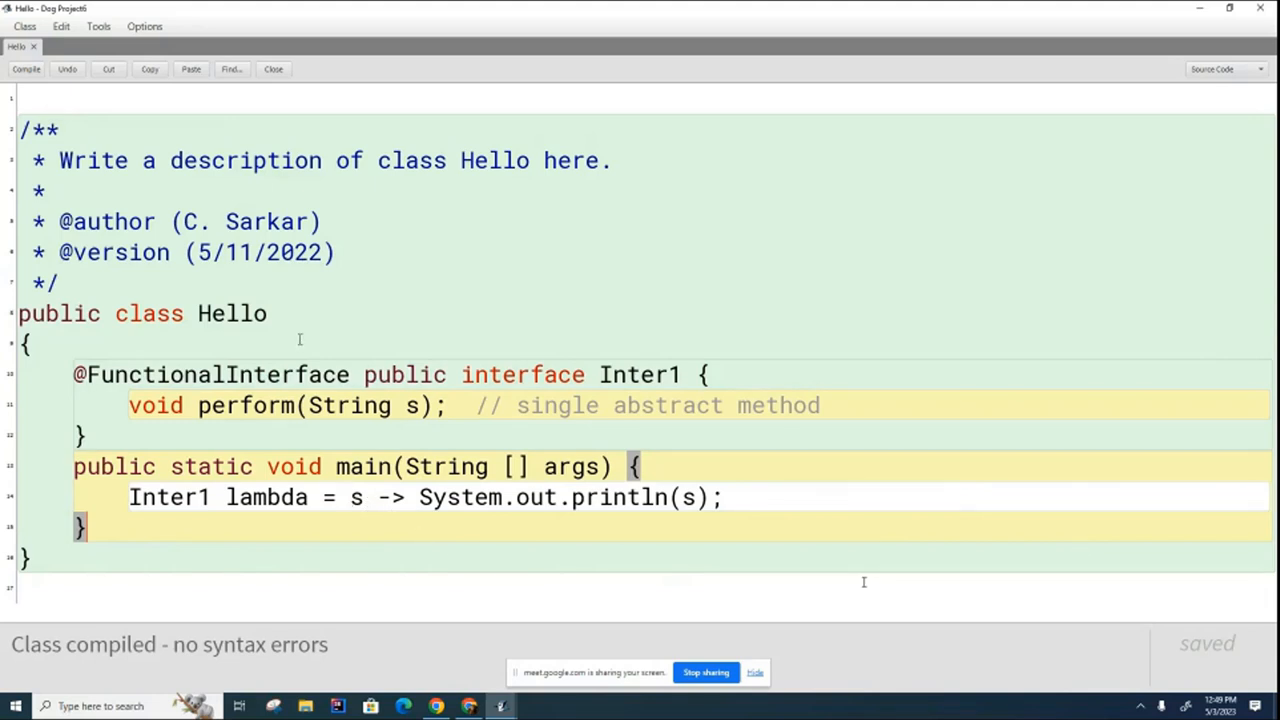
pyautogui.moveTo(952, 324)
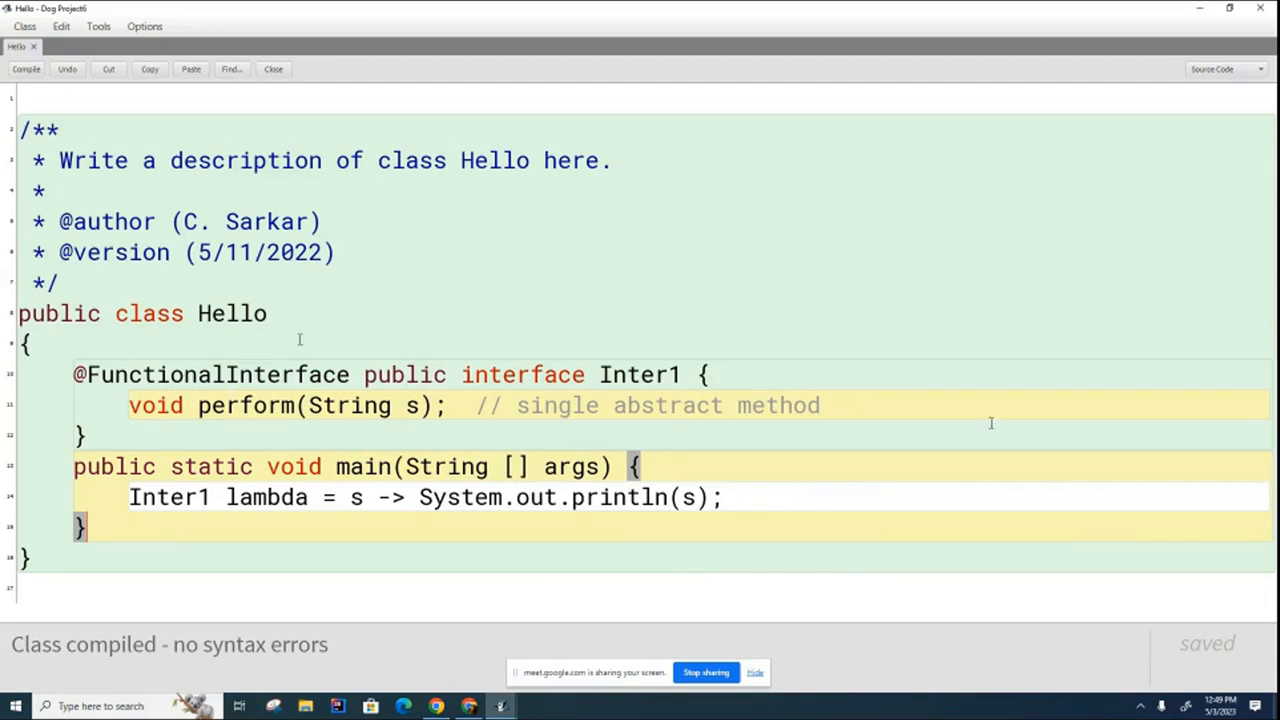
pyautogui.moveTo(1082, 554)
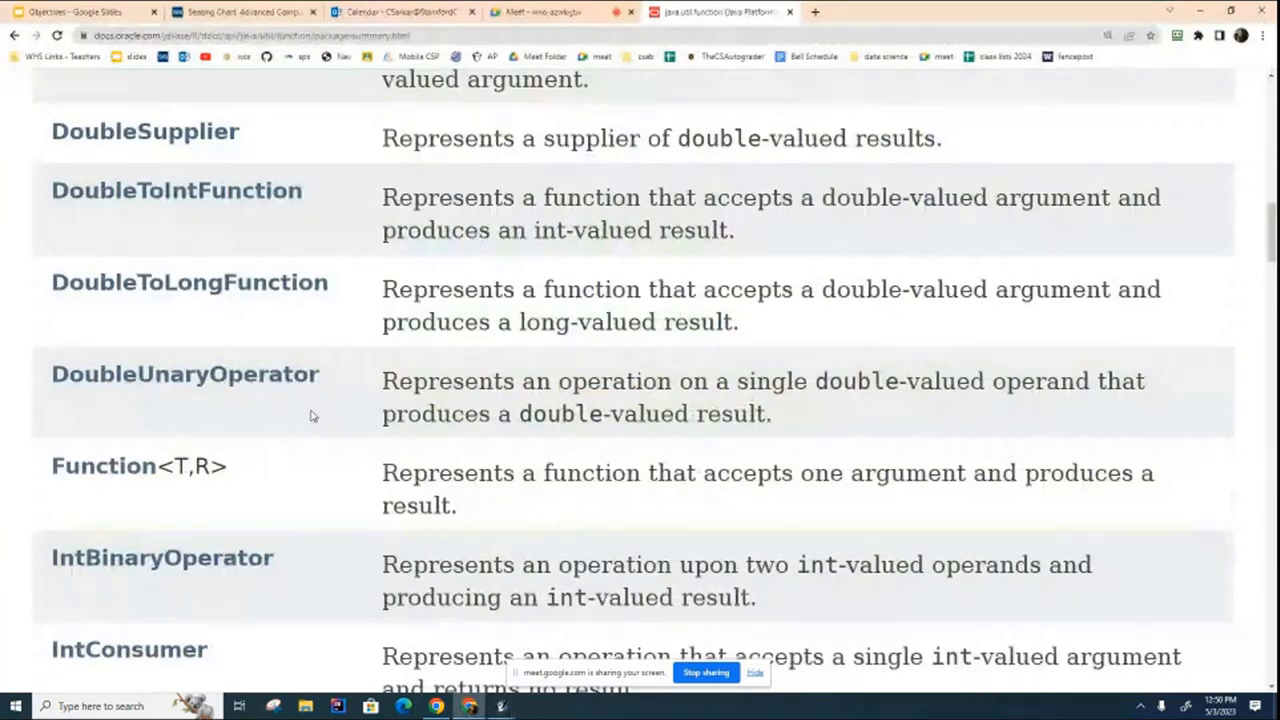
pyautogui.scroll(3)
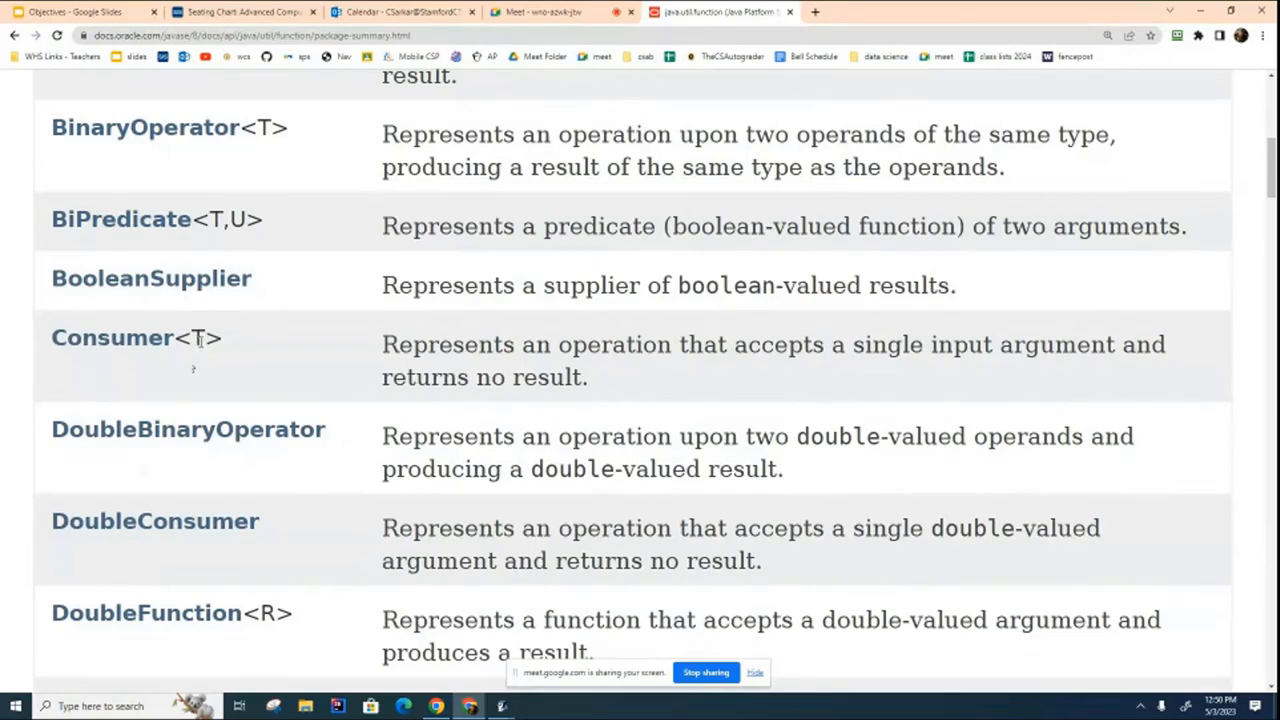
pyautogui.moveTo(1200, 12)
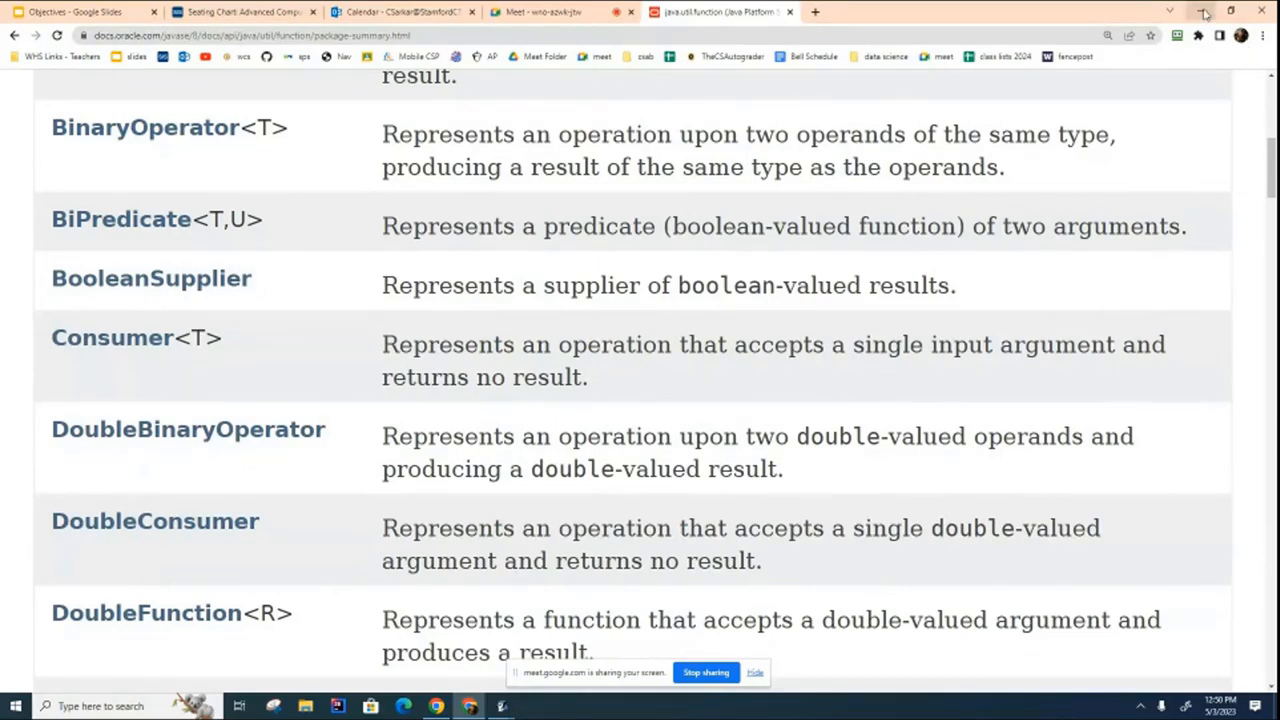
pyautogui.scroll(3)
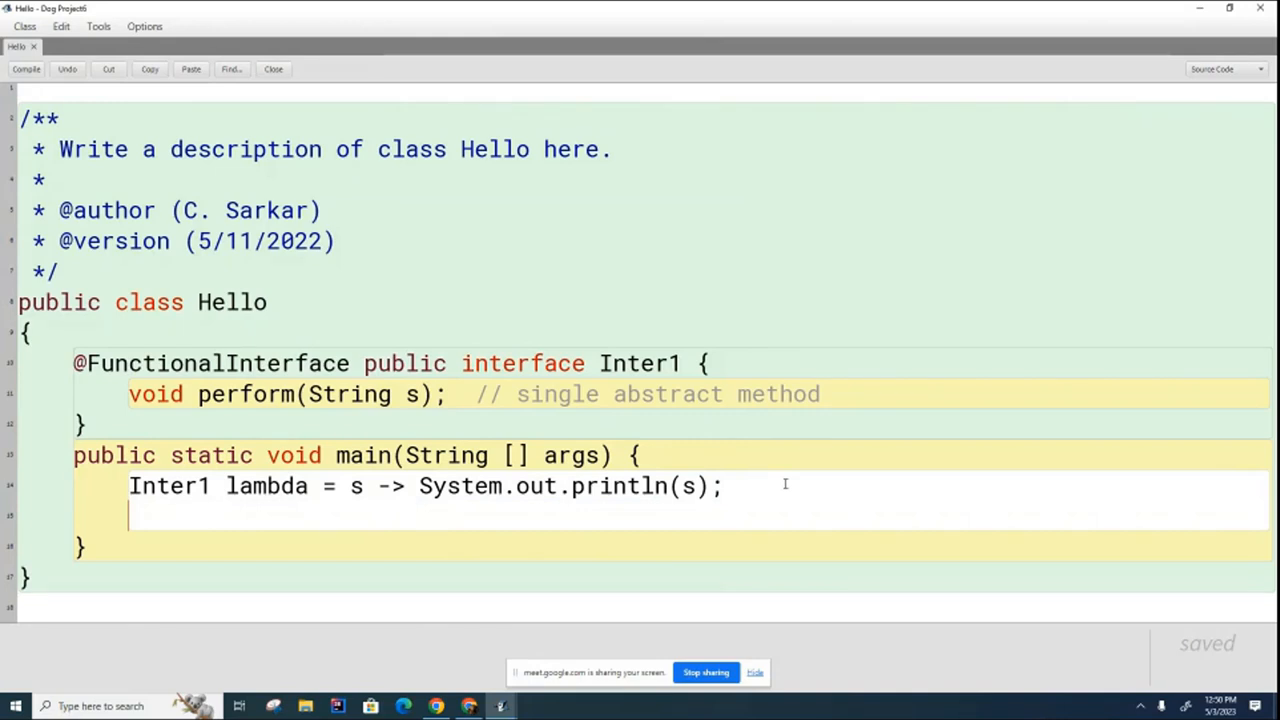
# - Write the call line lambda.??("Hello, world!"); below the lambda declaration
pyautogui.write('lambda.??(')
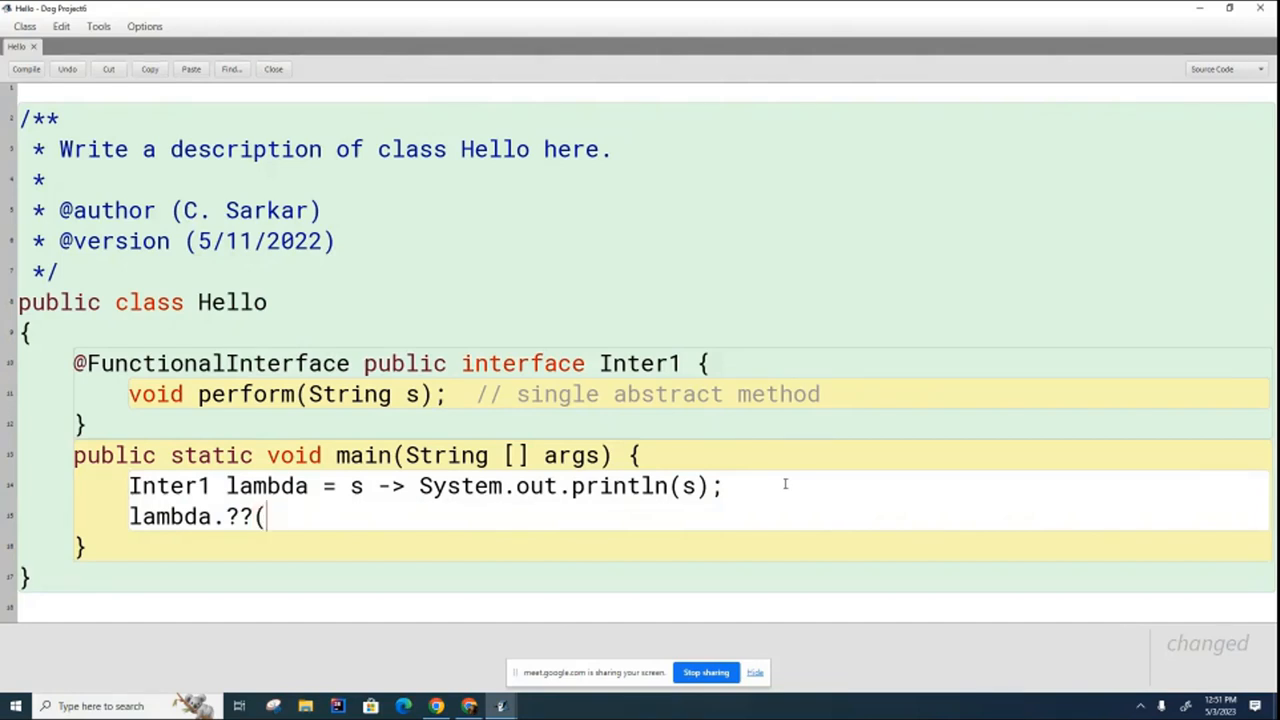
pyautogui.write('"Hello,')
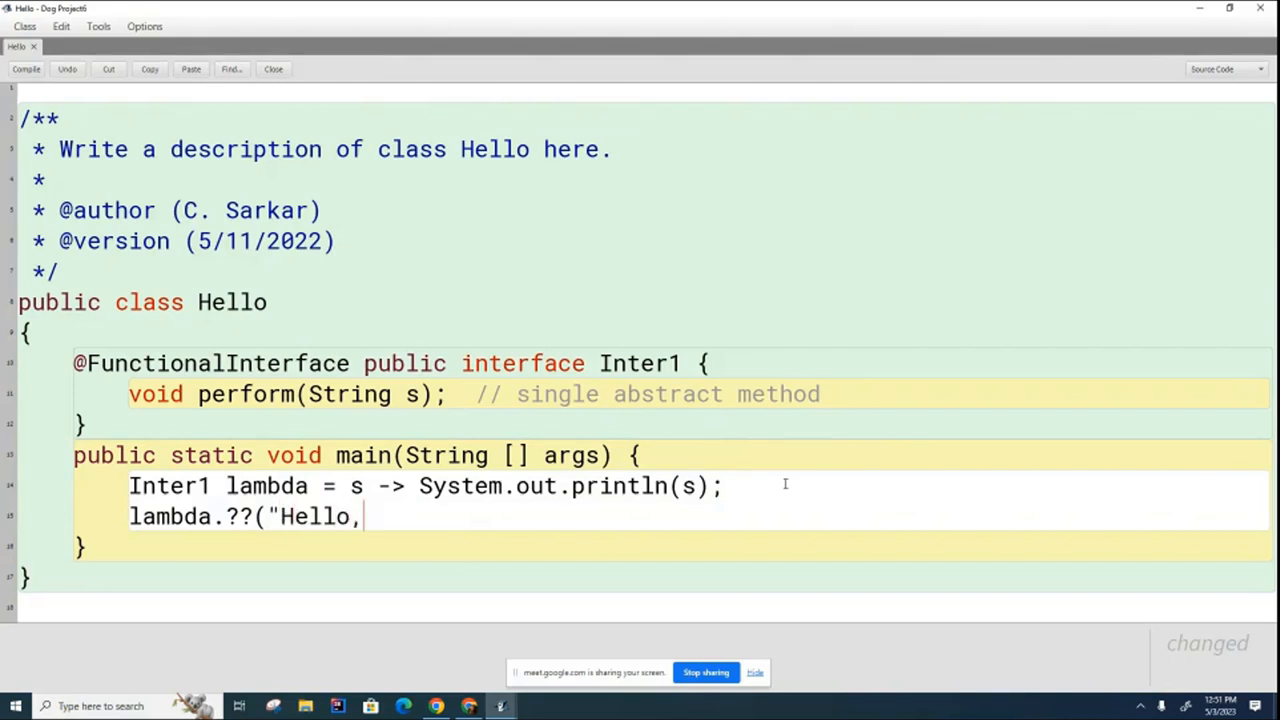
pyautogui.write('world!')
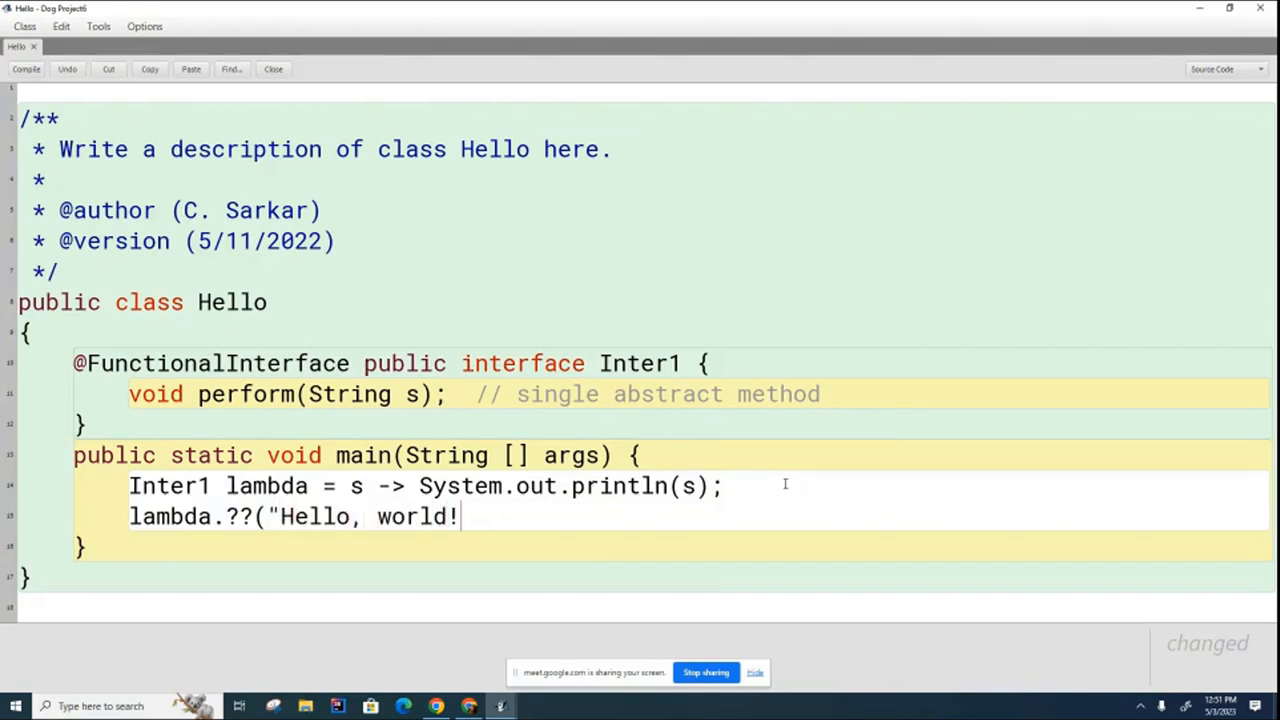
pyautogui.write('");')
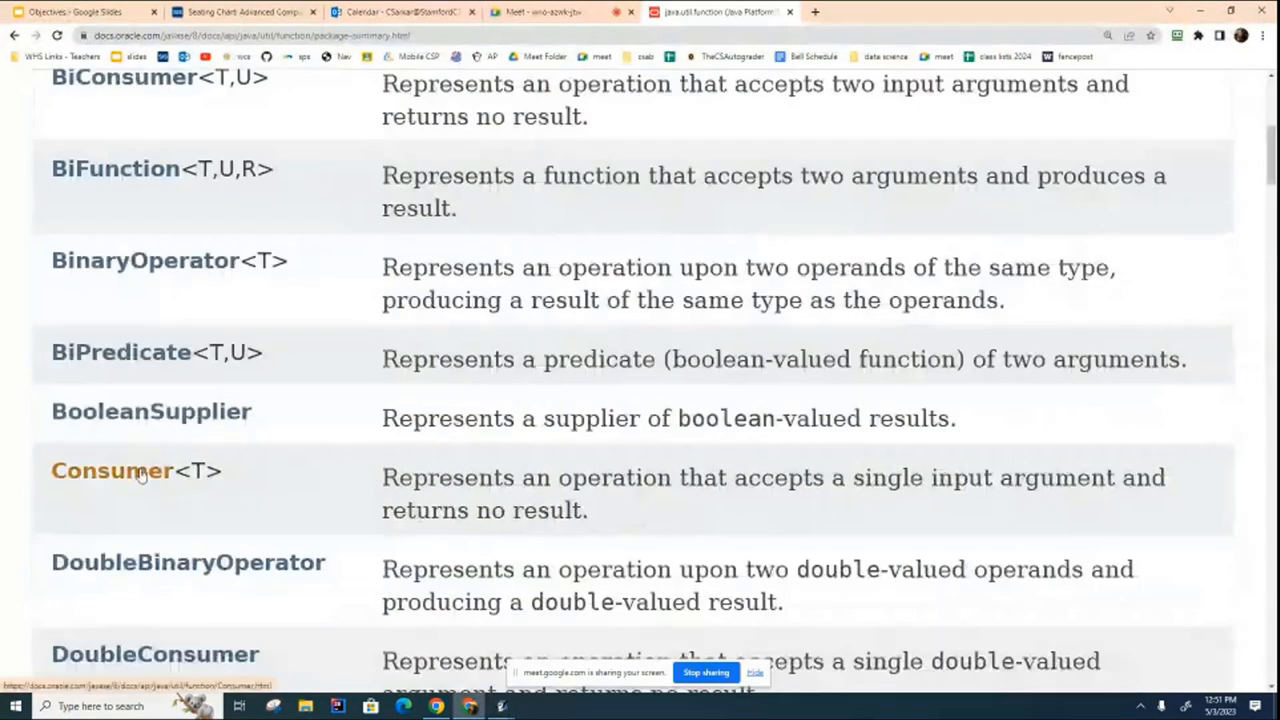
# - Open the Consumer<T> page, scroll to accept(T t) in its Method Summary, and return to BlueJ
pyautogui.click(110, 472)
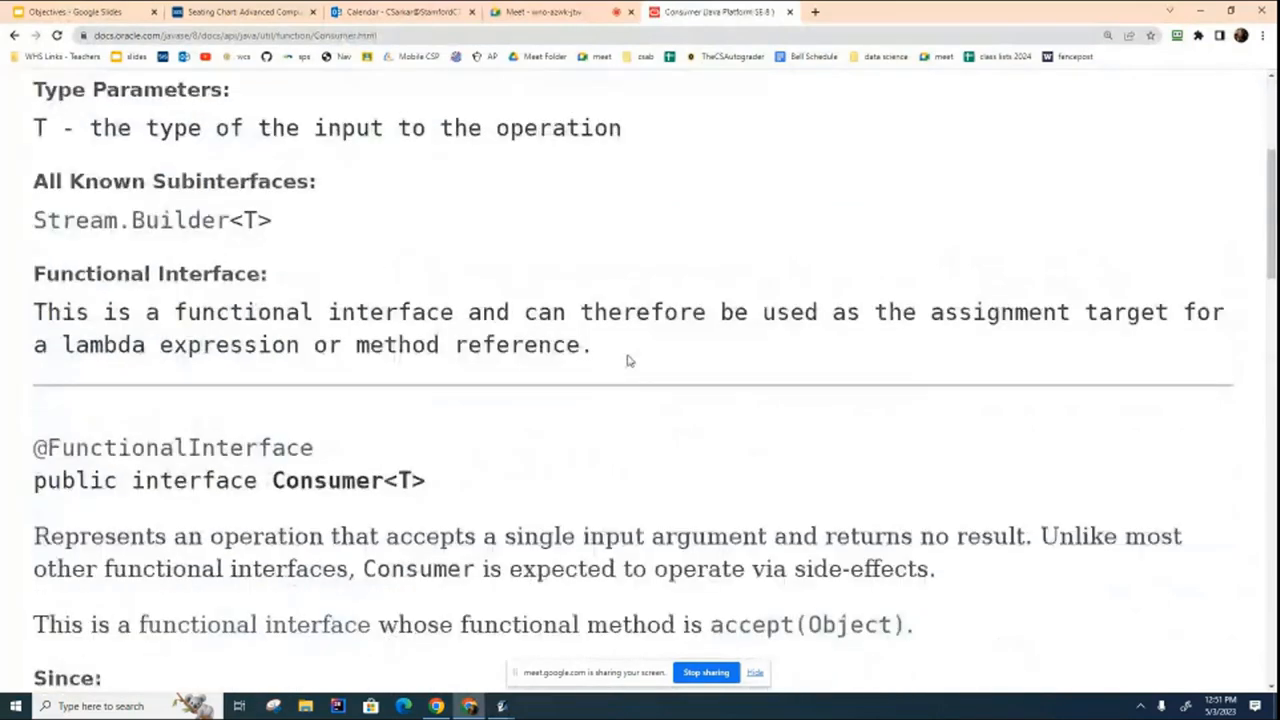
pyautogui.scroll(-3)
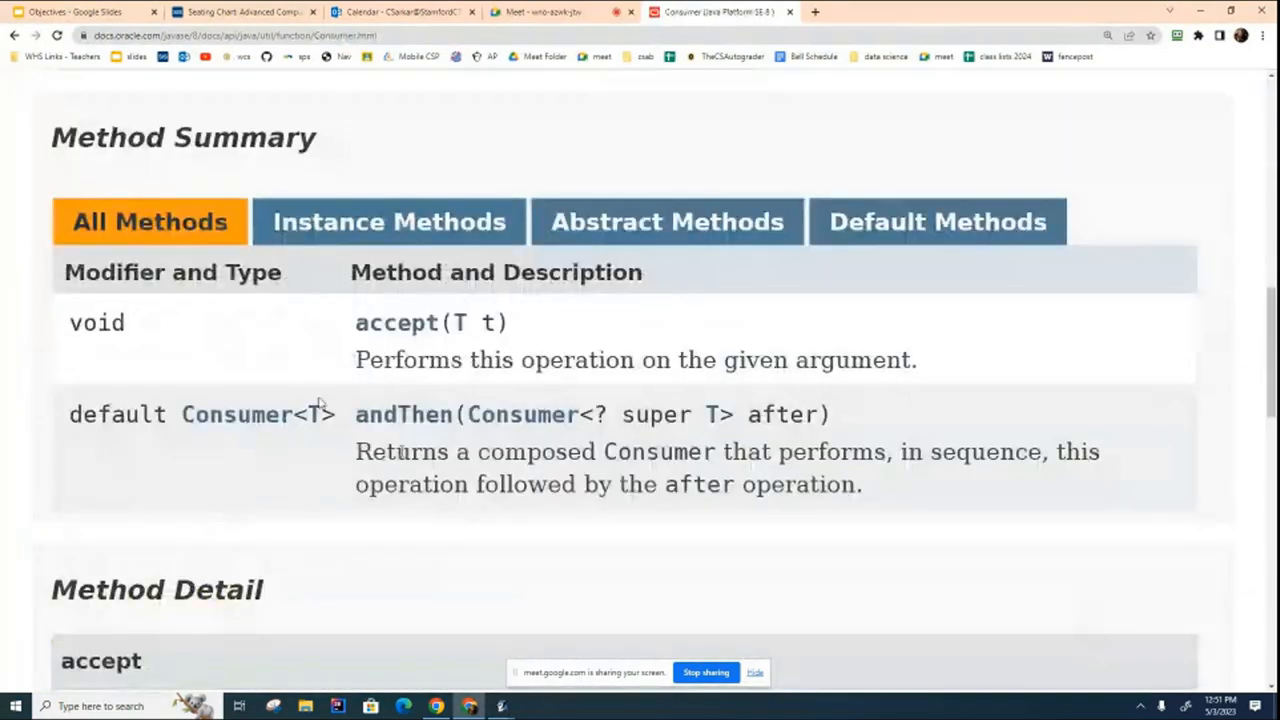
pyautogui.moveTo(384, 344)
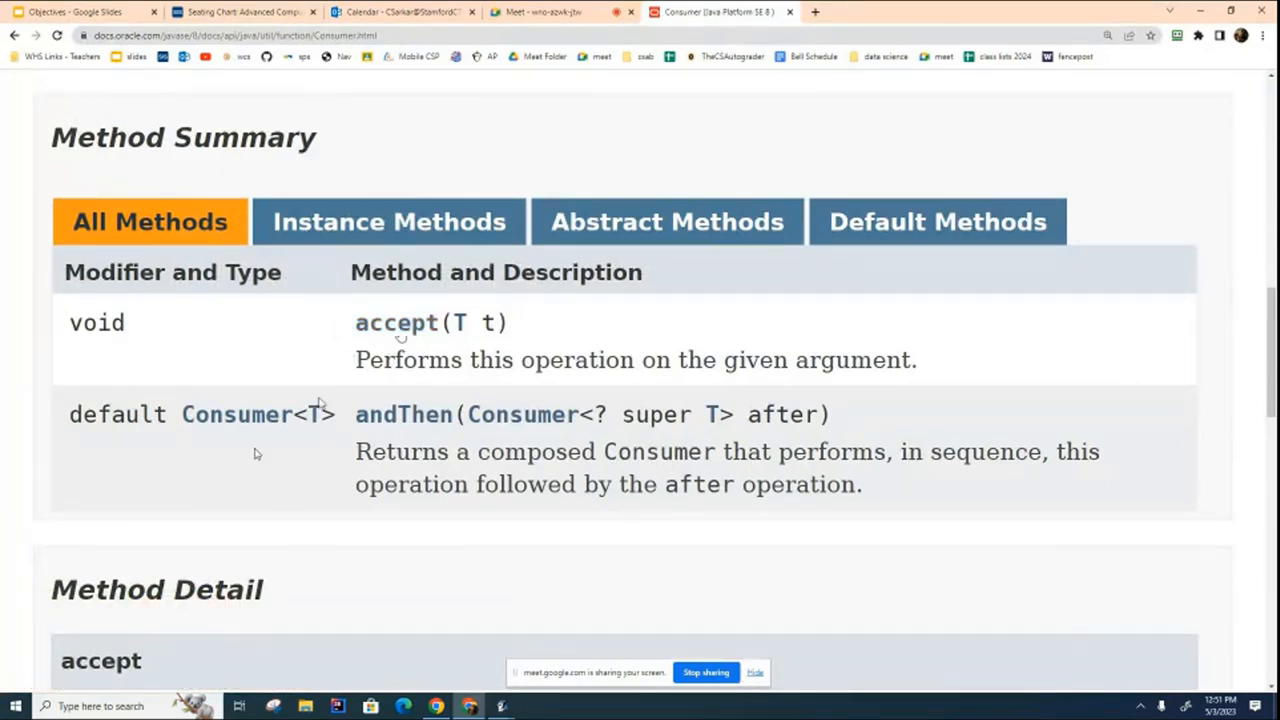
pyautogui.moveTo(312, 458)
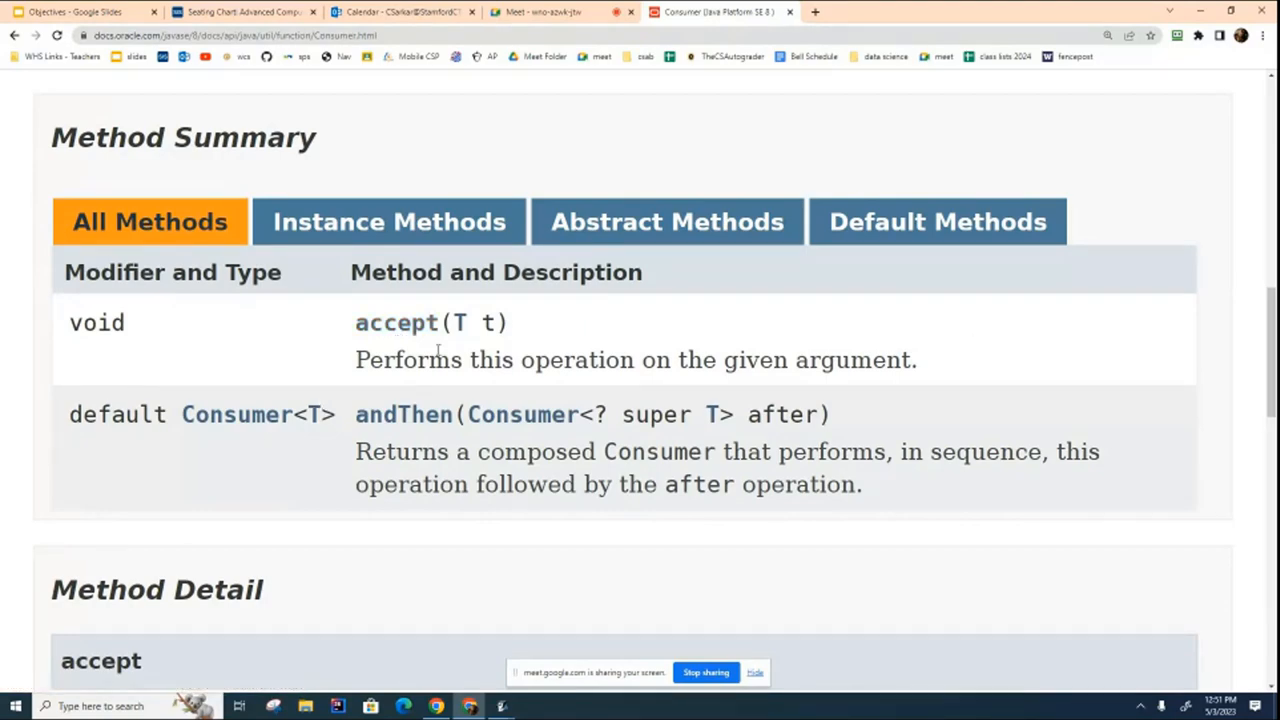
pyautogui.click(494, 704)
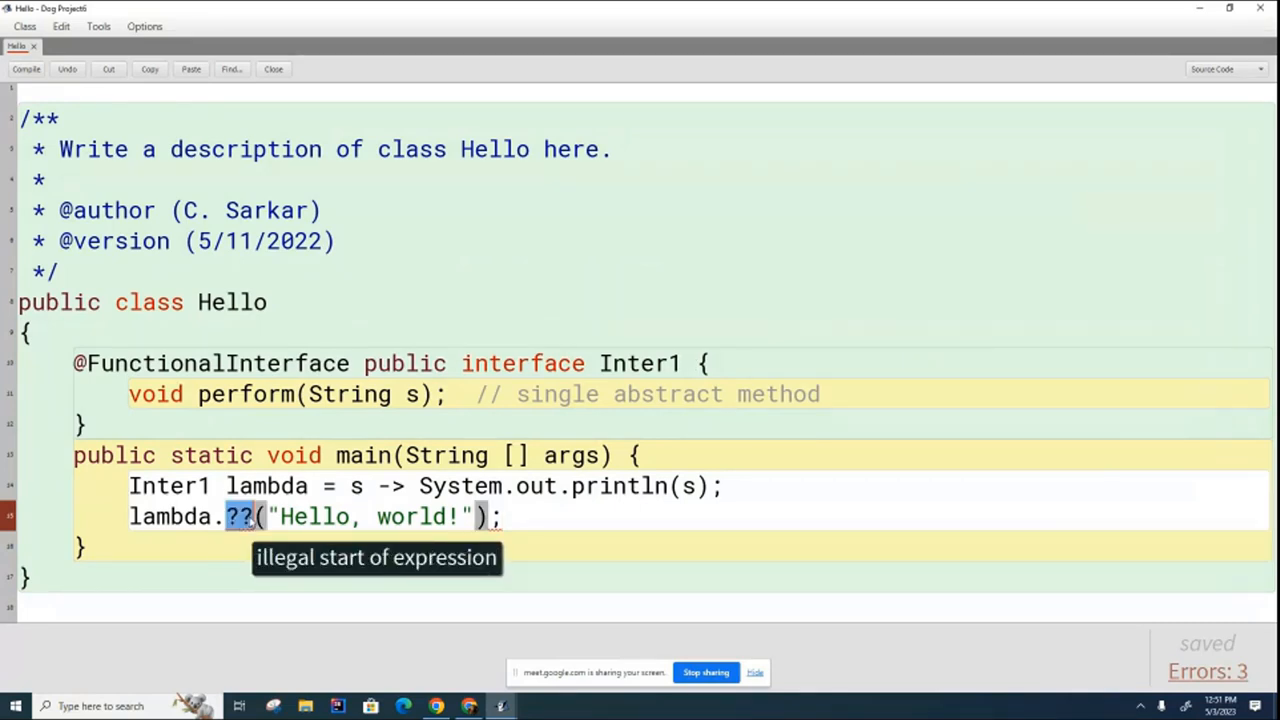
# - Complete the call as lambda.accept and declare the variable as Consumer<String> instead of Inter1
pyautogui.write('accept')
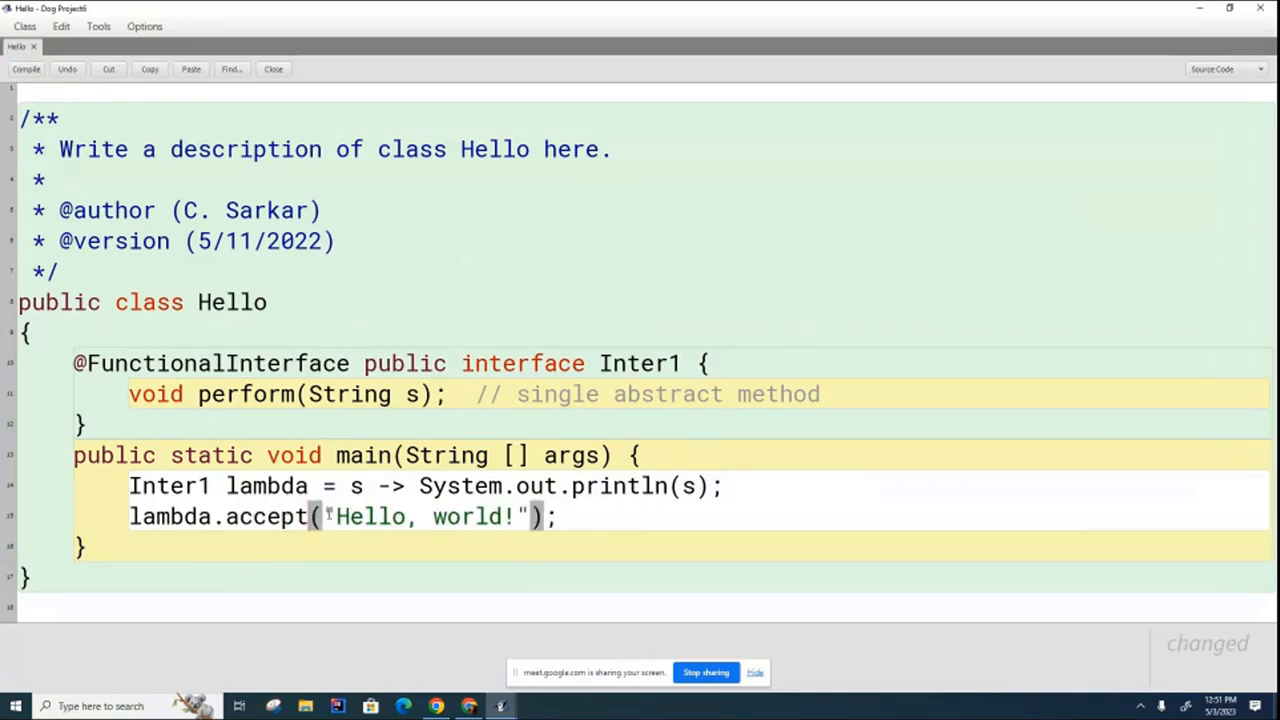
pyautogui.moveTo(358, 522)
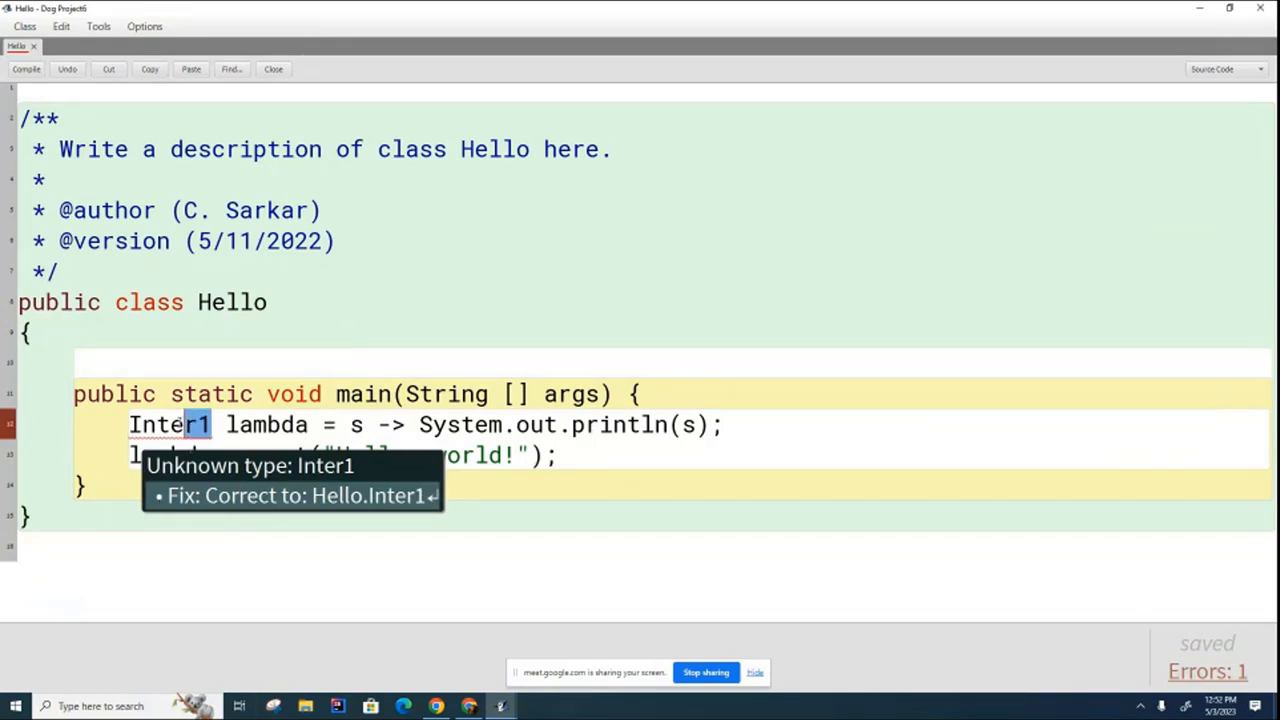
pyautogui.doubleClick(168, 424)
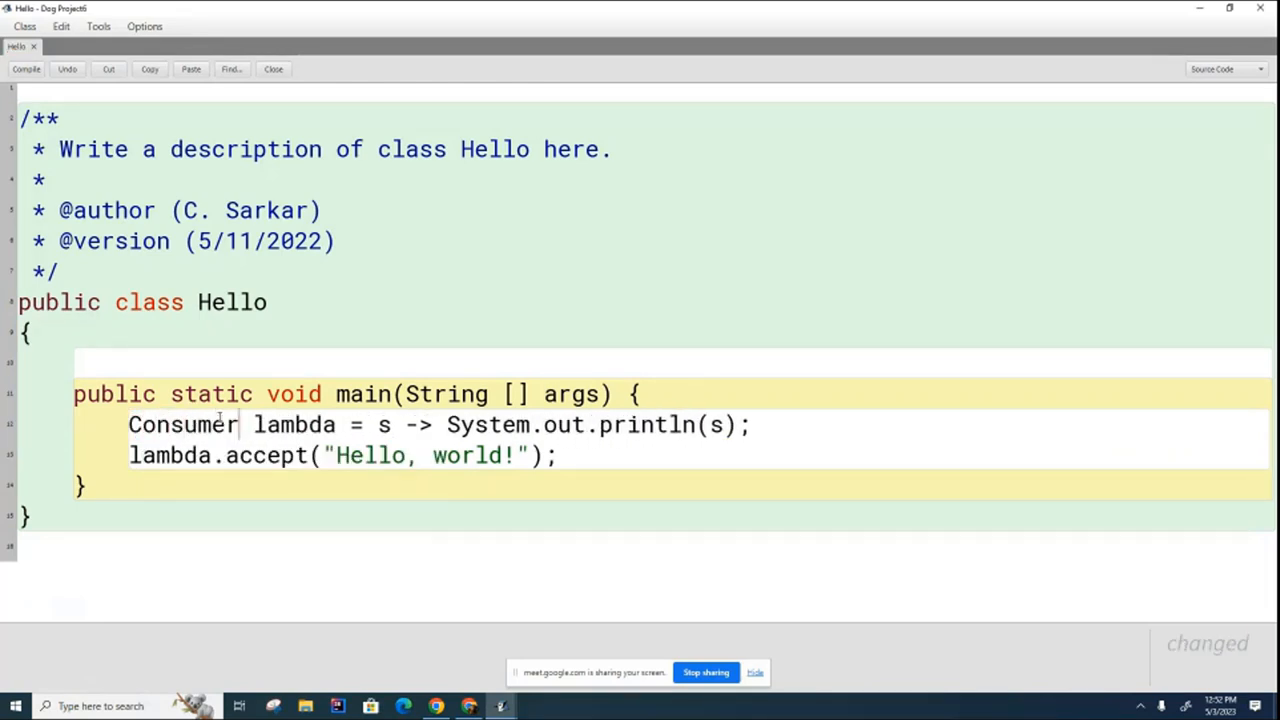
pyautogui.write('<String>')
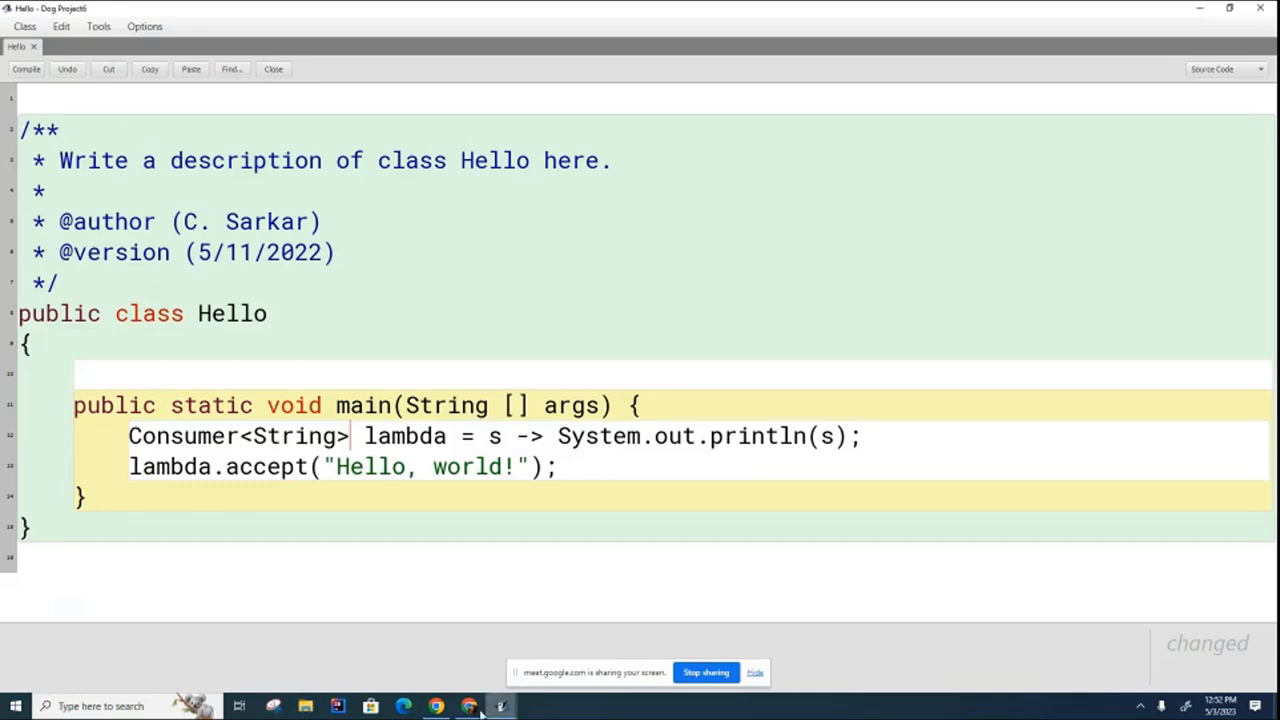
pyautogui.click(500, 704)
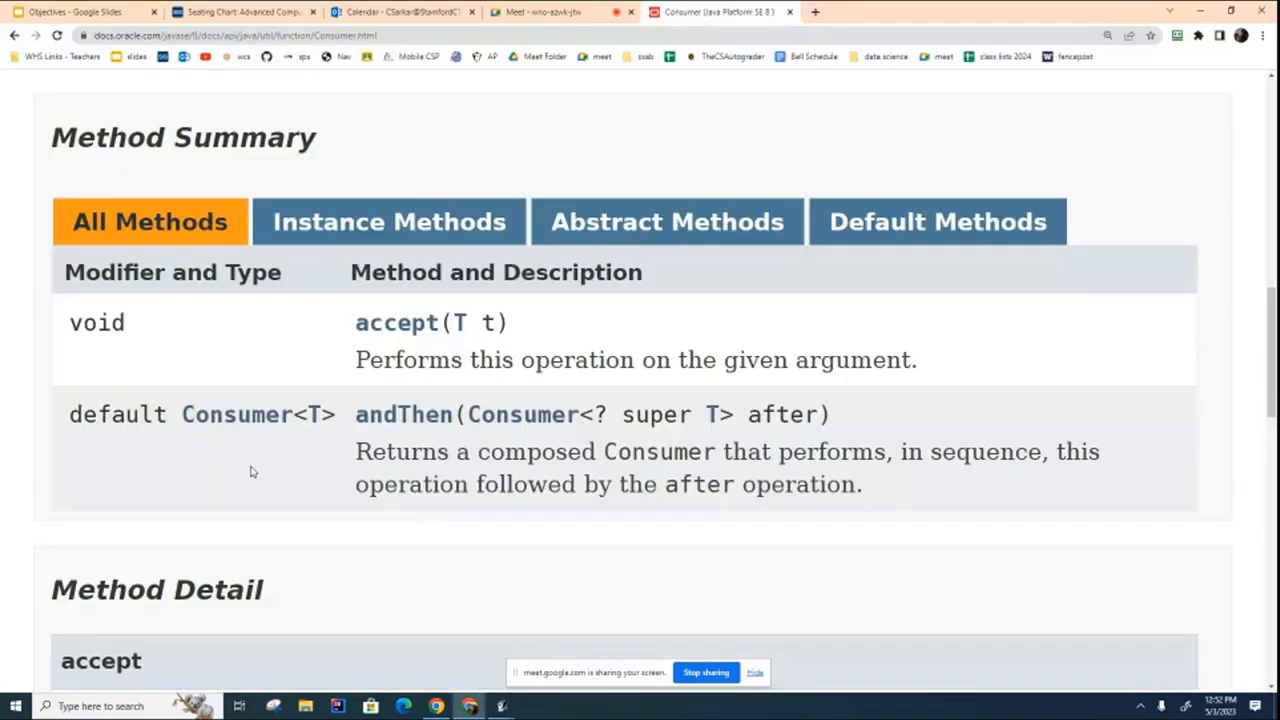
# - Navigate back to the java.util.function package summary, then return to the Hello class code
pyautogui.click(18, 38)
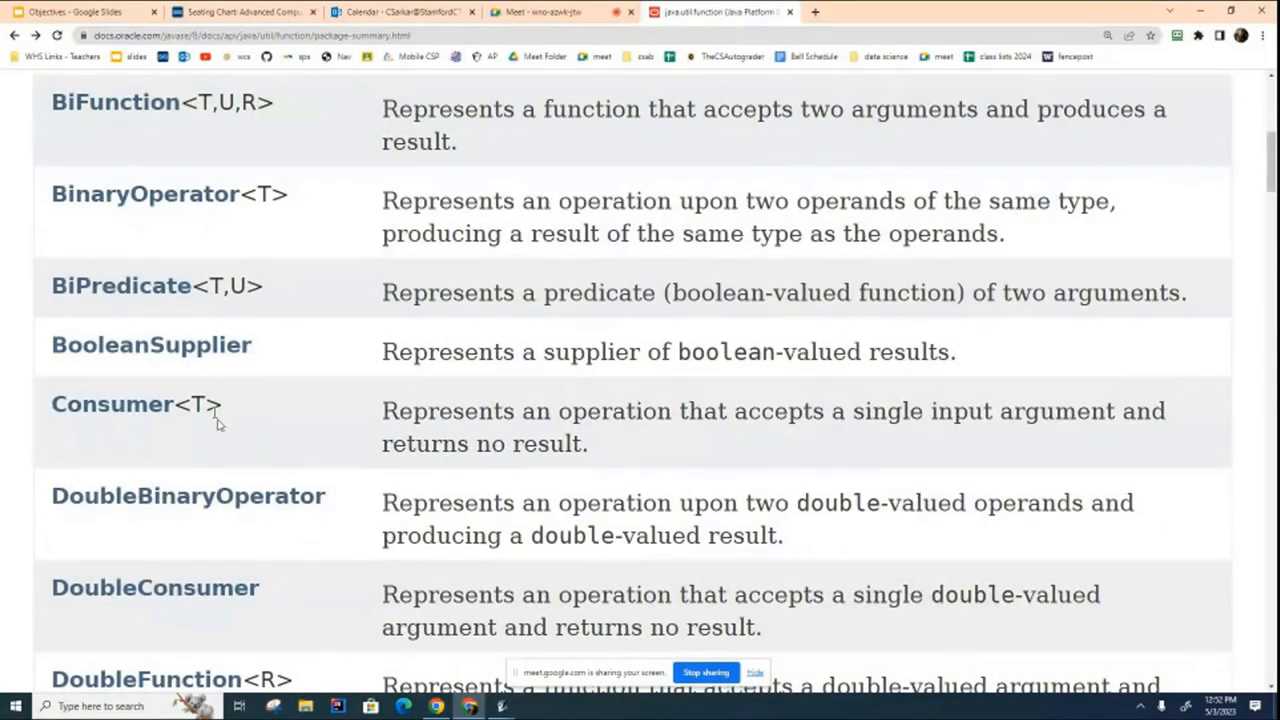
pyautogui.click(472, 706)
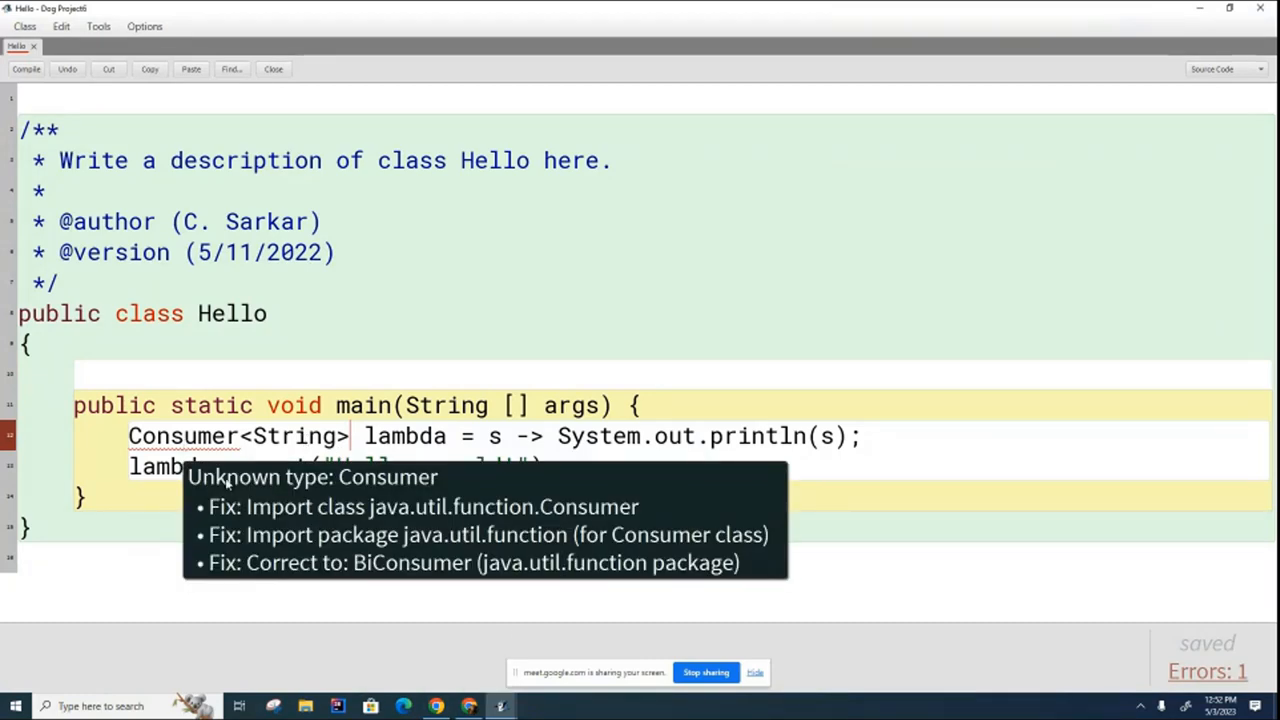
# - Import java.util.function.Consumer via the quick fix, try and undo a wildcard import, and compile cleanly
pyautogui.click(422, 506)
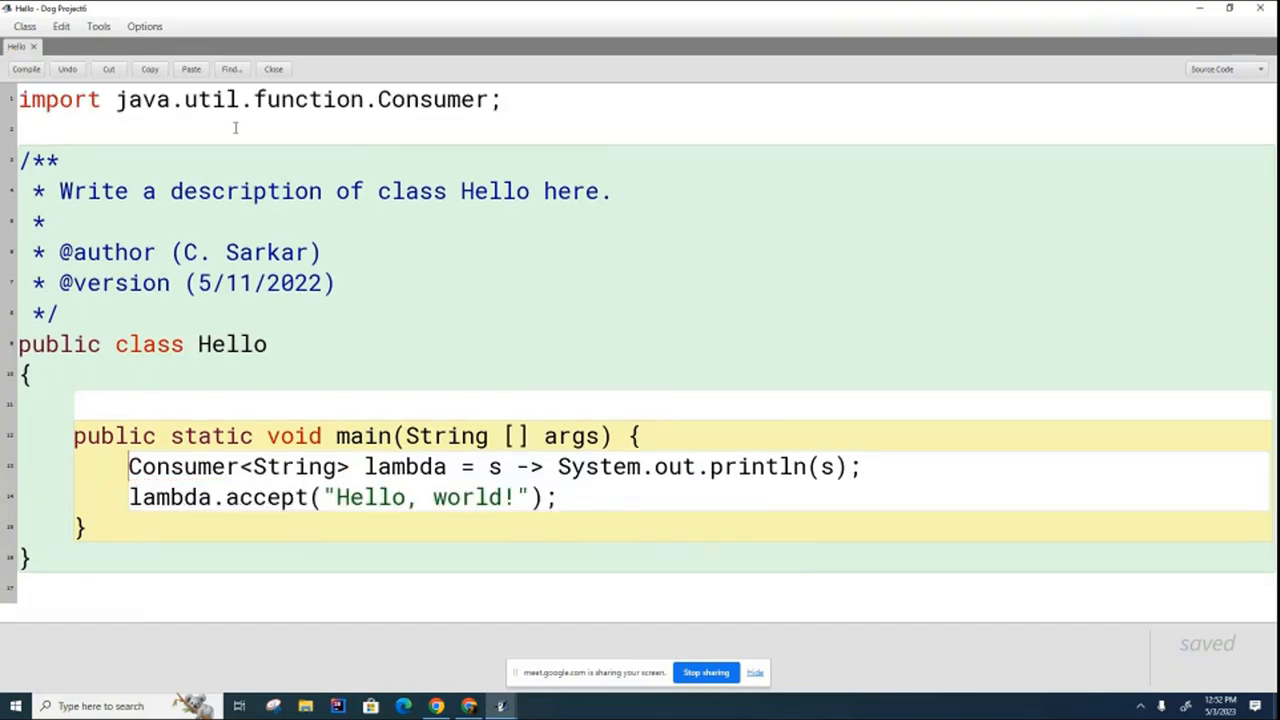
pyautogui.click(26, 68)
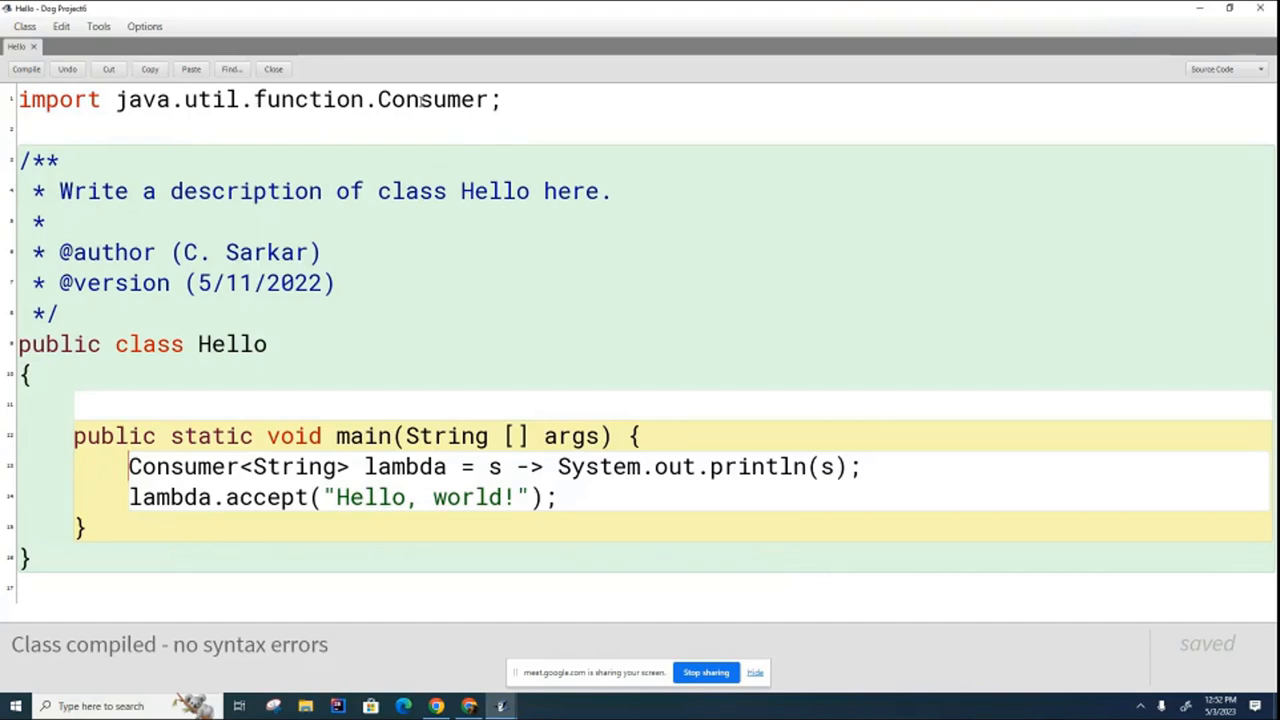
pyautogui.write('*')
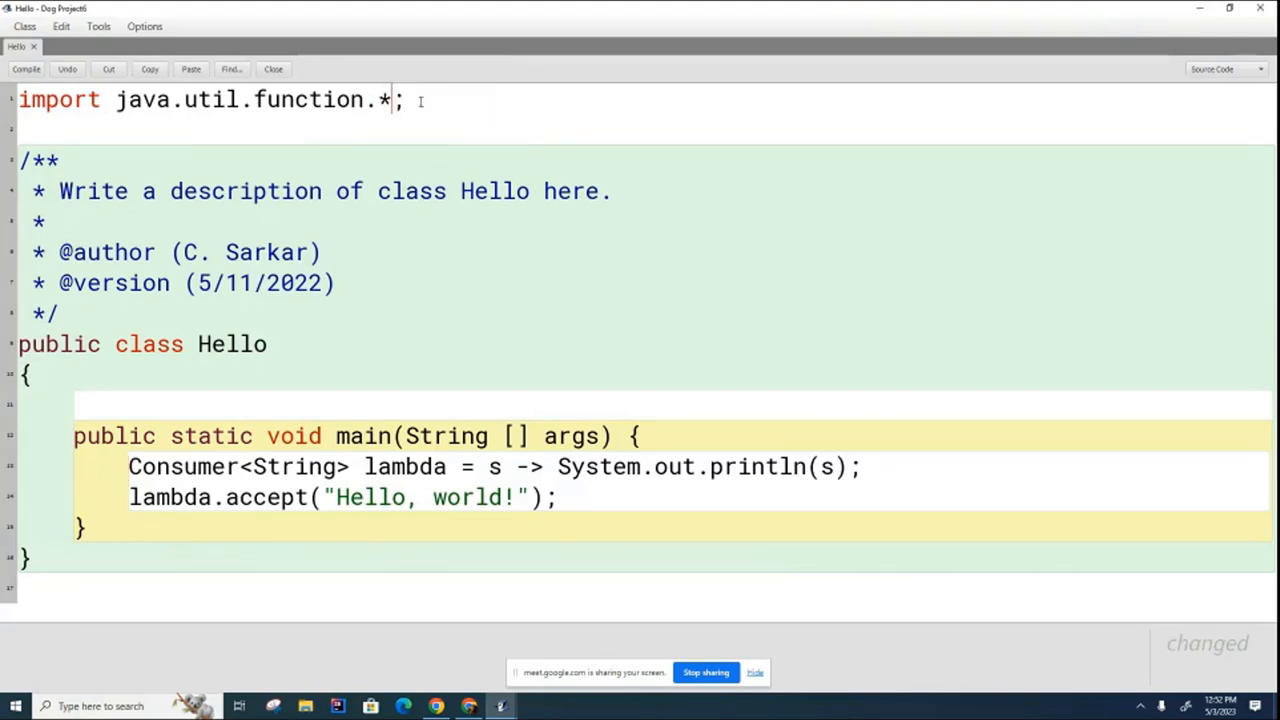
pyautogui.click(26, 68)
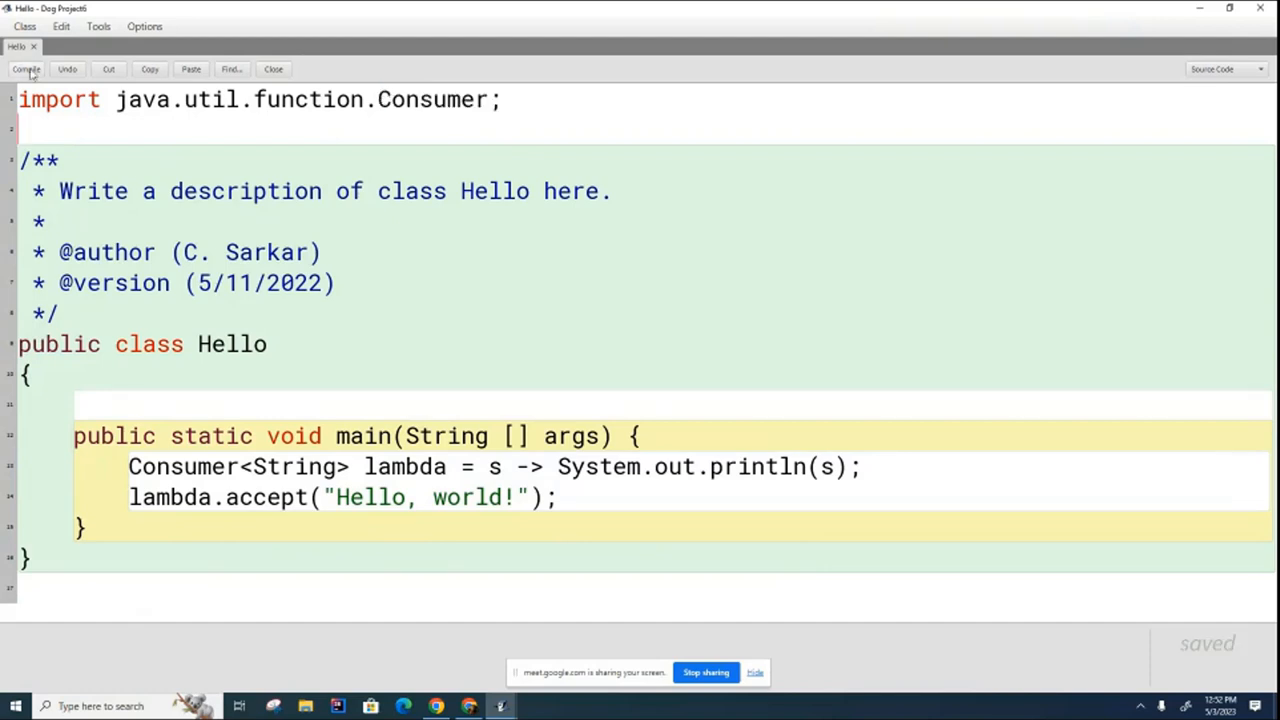
pyautogui.click(26, 68)
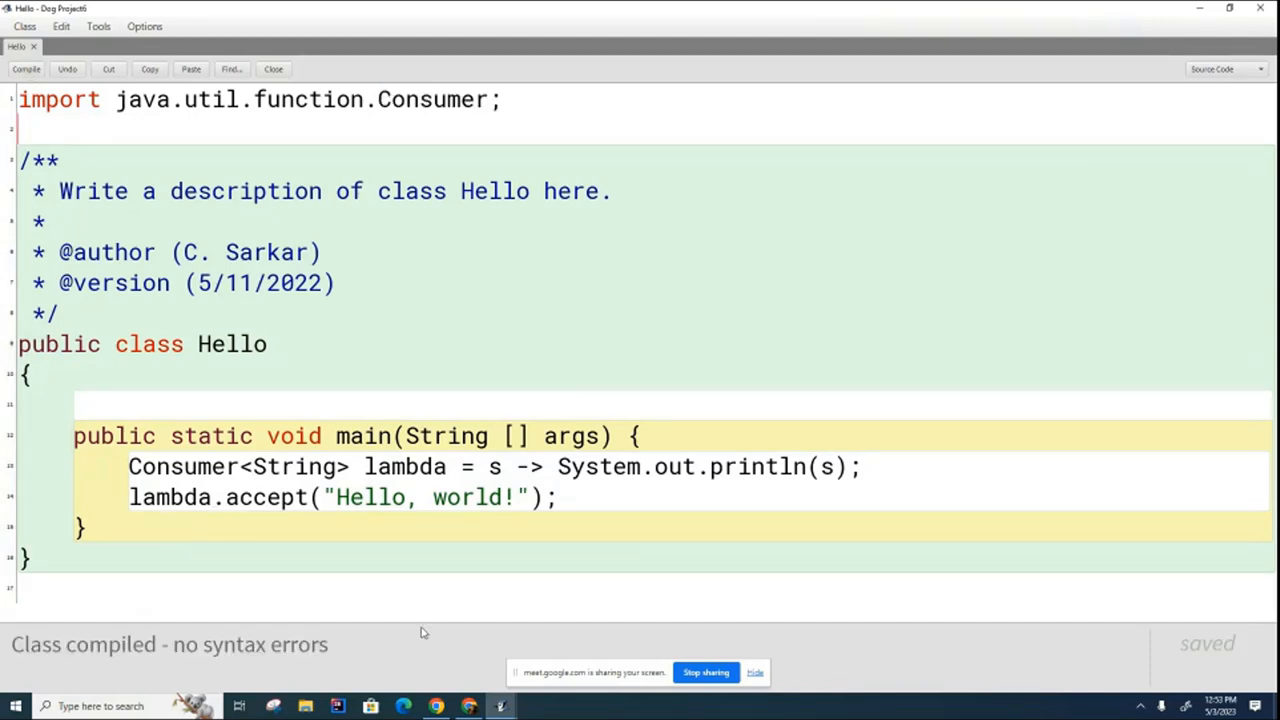
pyautogui.moveTo(212, 516)
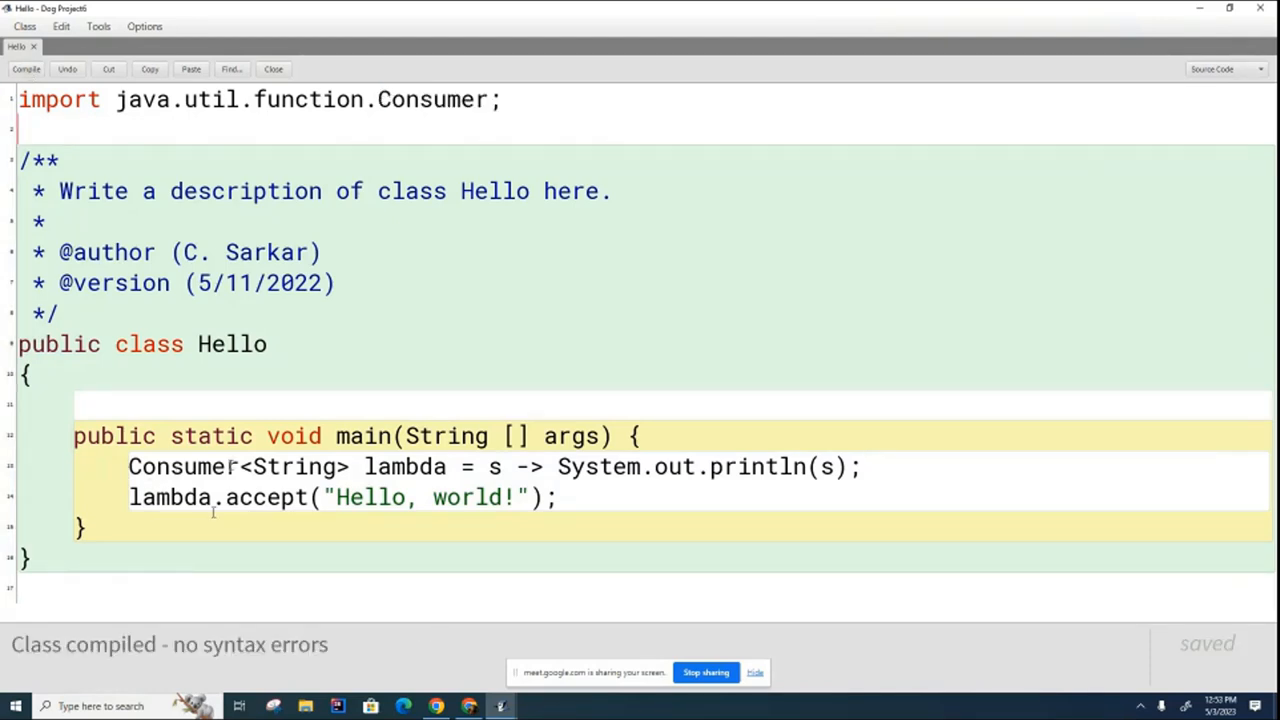
pyautogui.moveTo(698, 648)
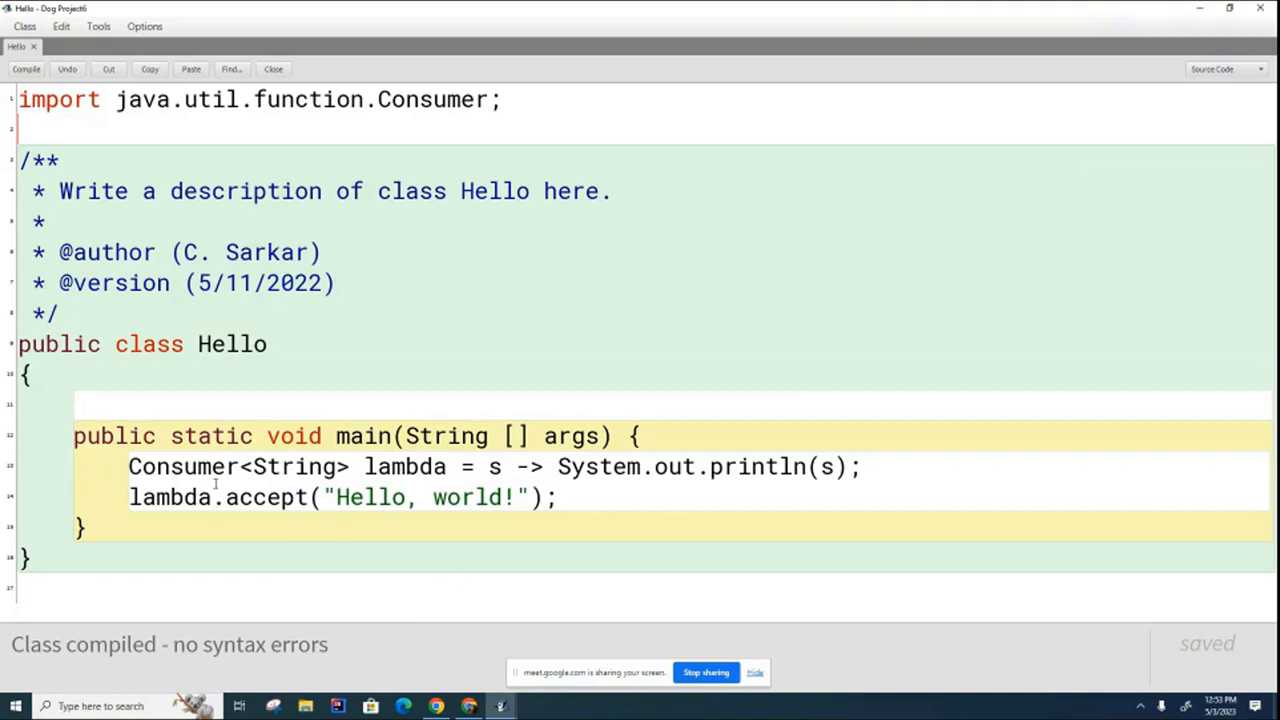
pyautogui.moveTo(128, 466); pyautogui.dragTo(340, 466)
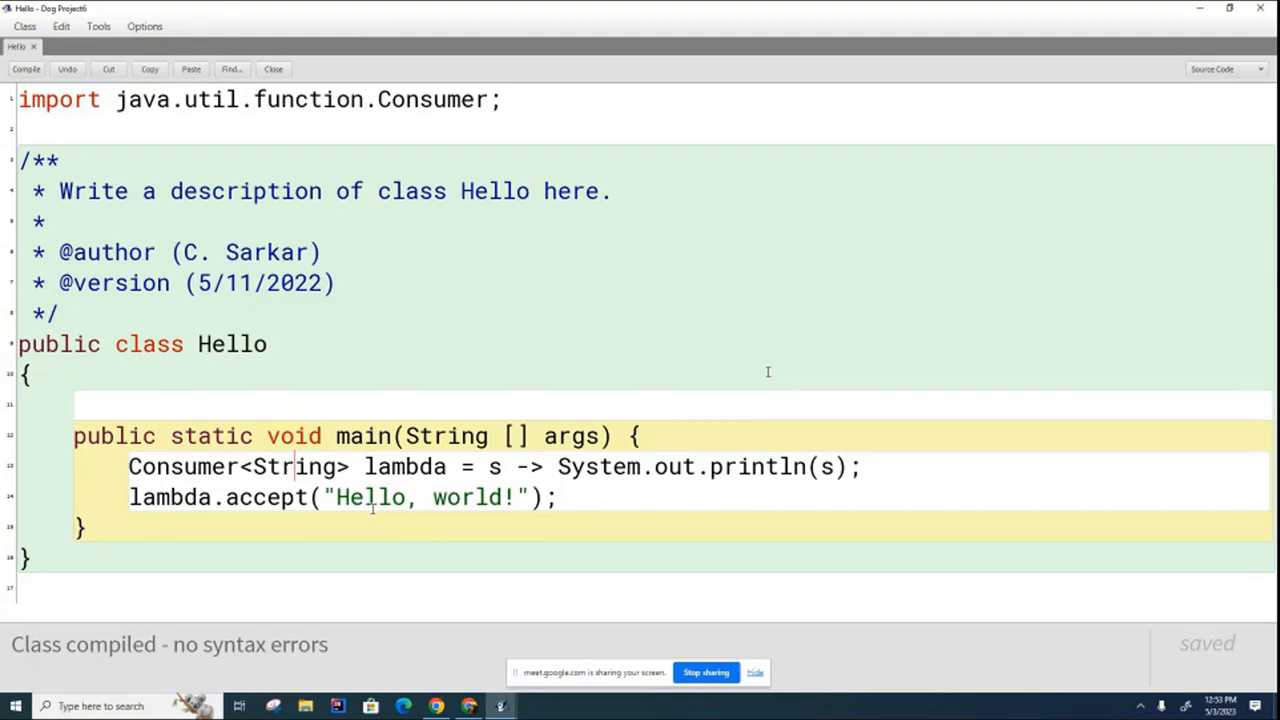
pyautogui.moveTo(390, 466)
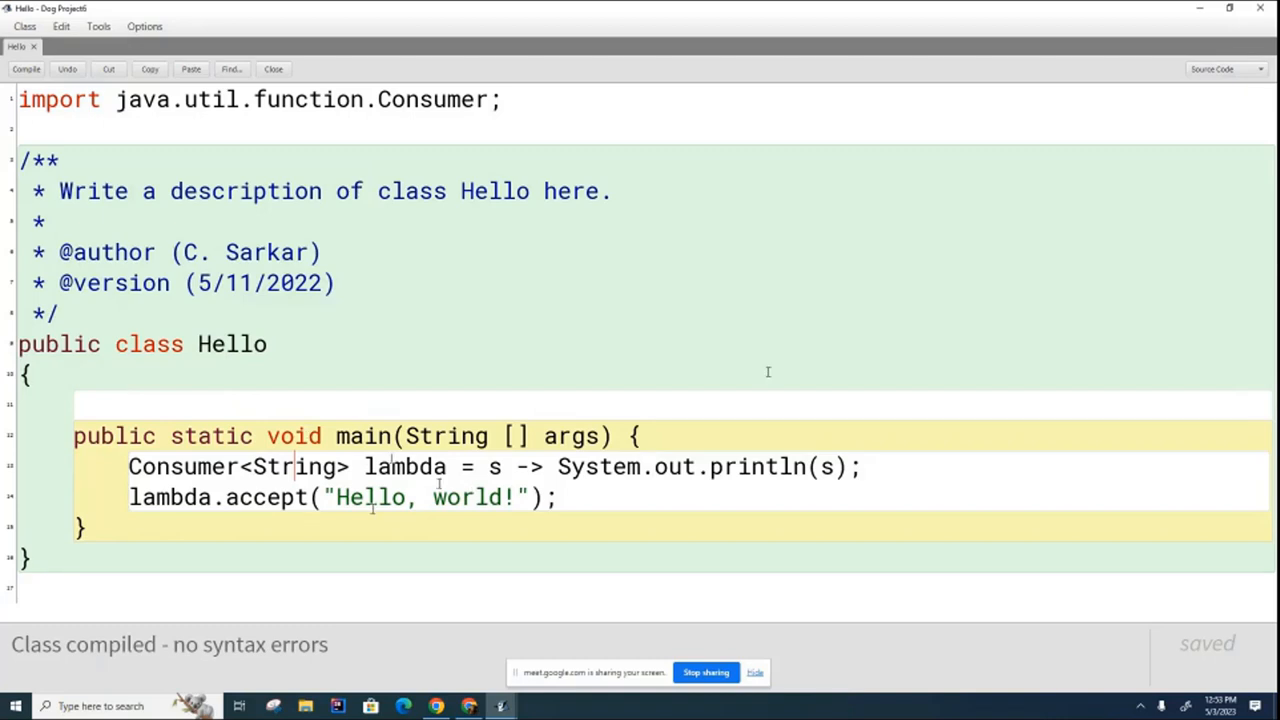
pyautogui.moveTo(496, 616)
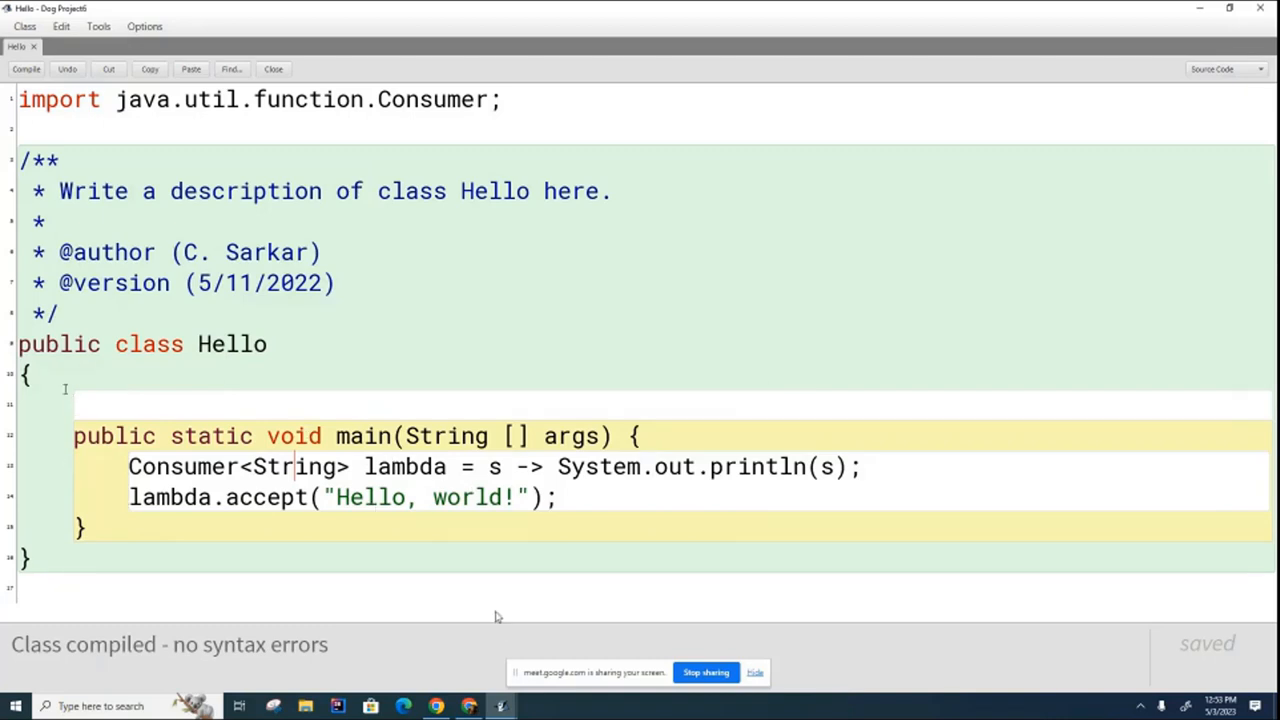
pyautogui.moveTo(504, 630)
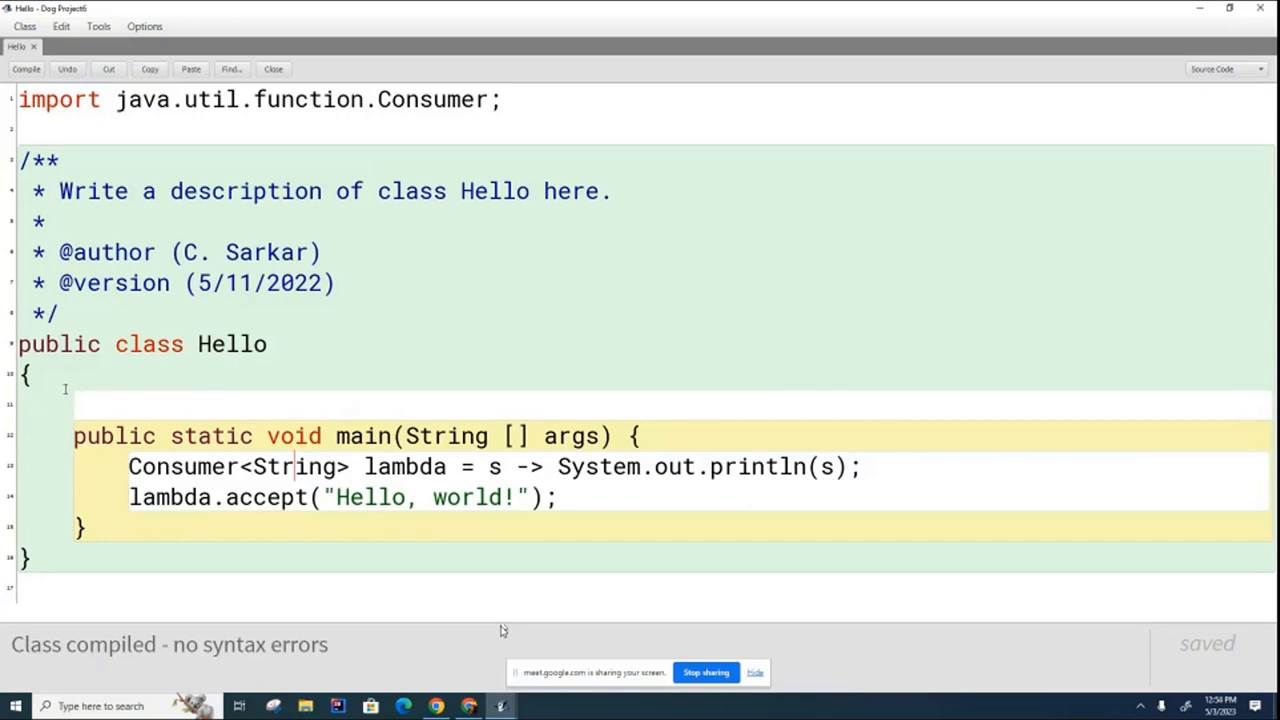
pyautogui.moveTo(488, 620)
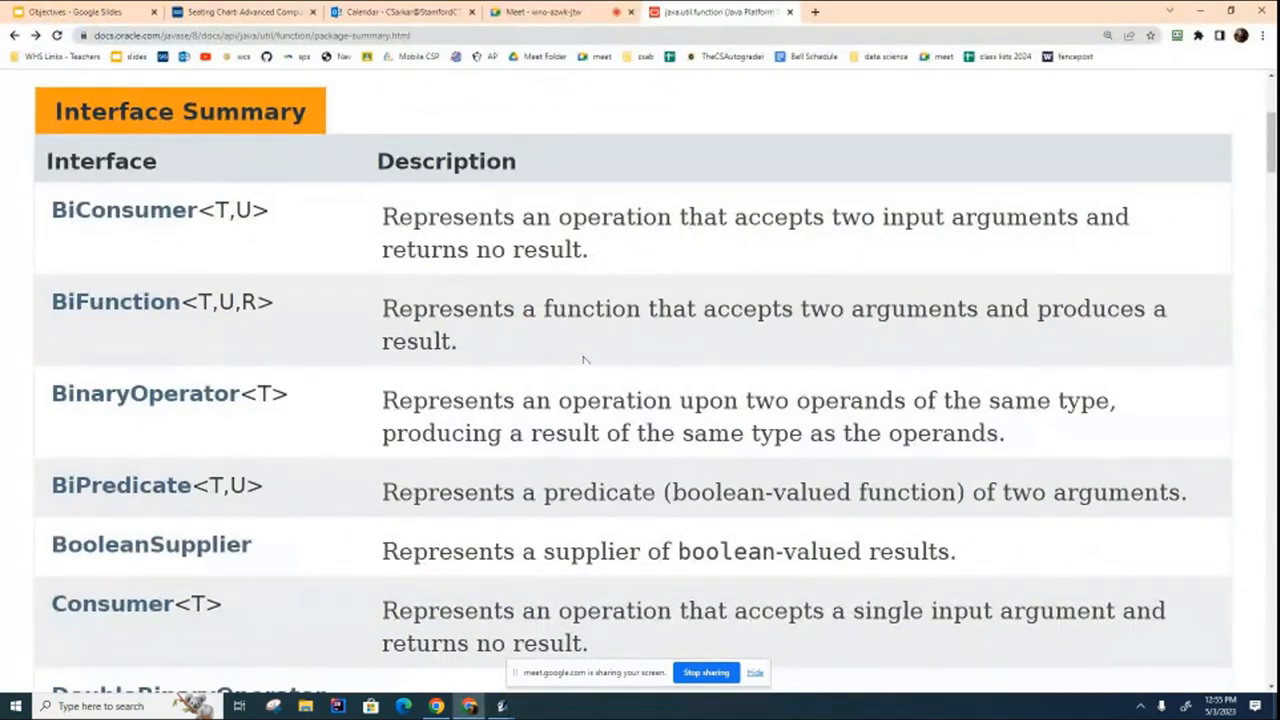
pyautogui.moveTo(572, 382)
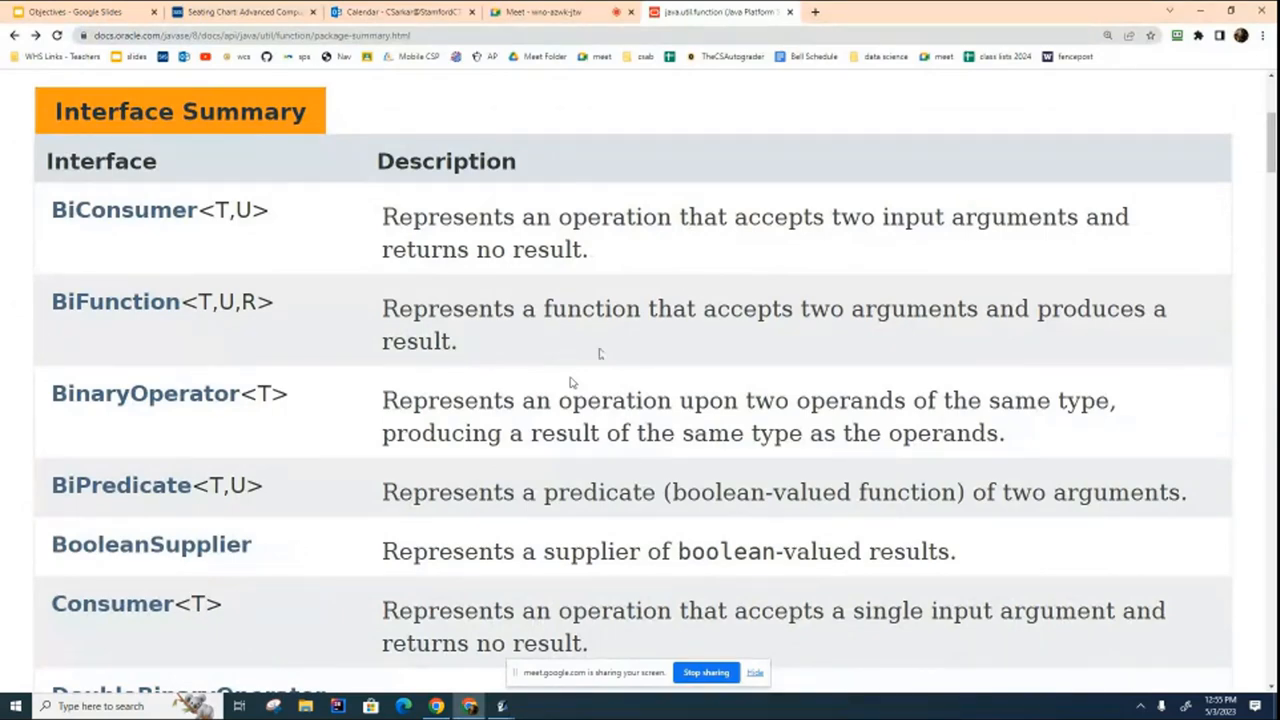
pyautogui.scroll(-3)
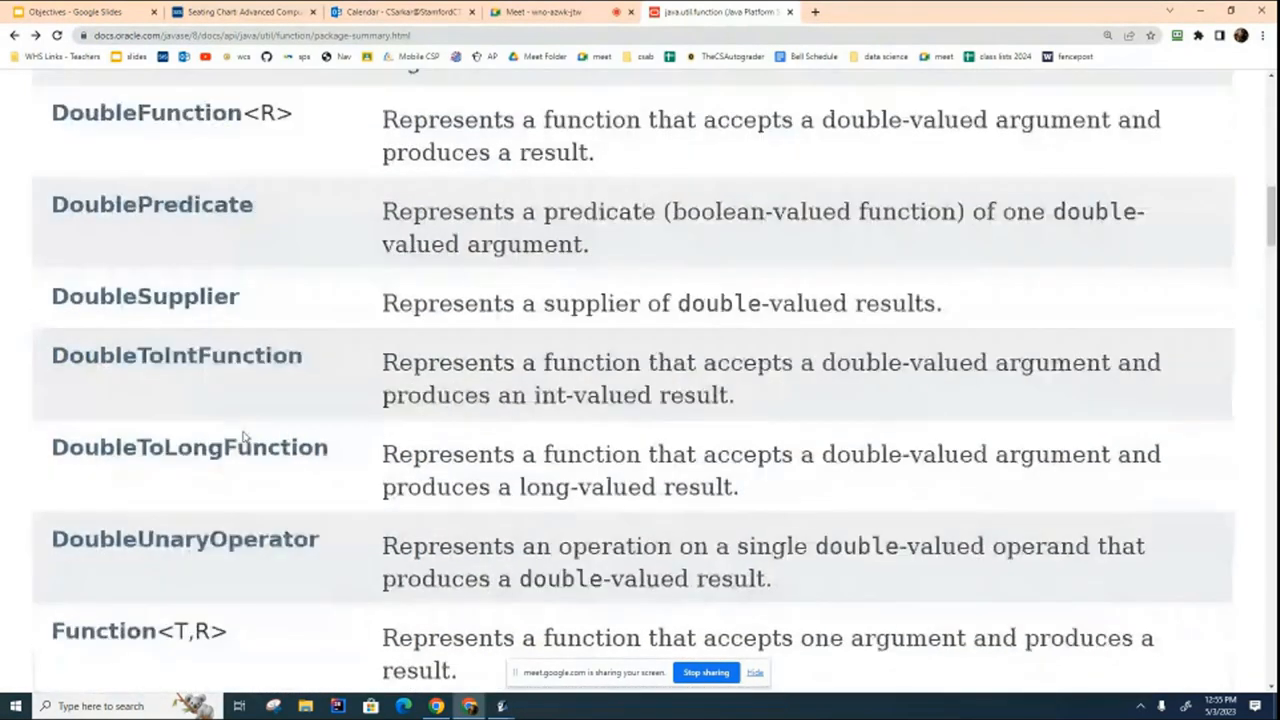
pyautogui.scroll(-3)
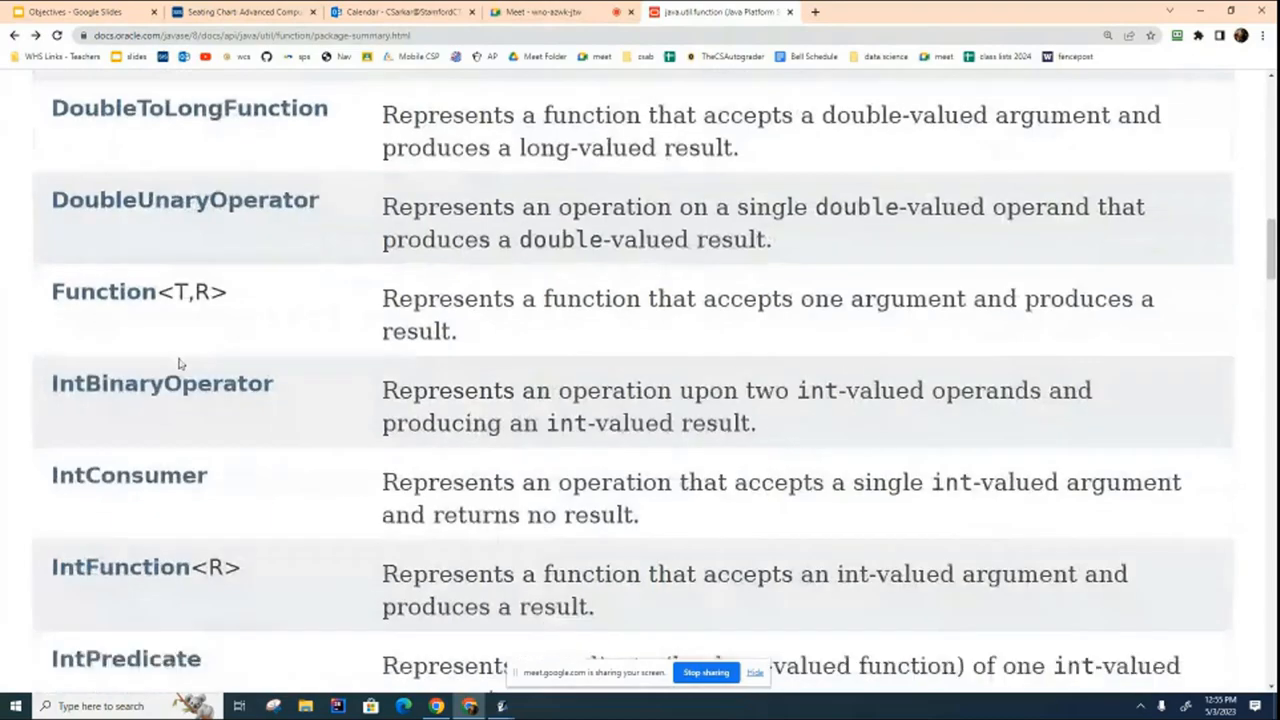
pyautogui.scroll(3)
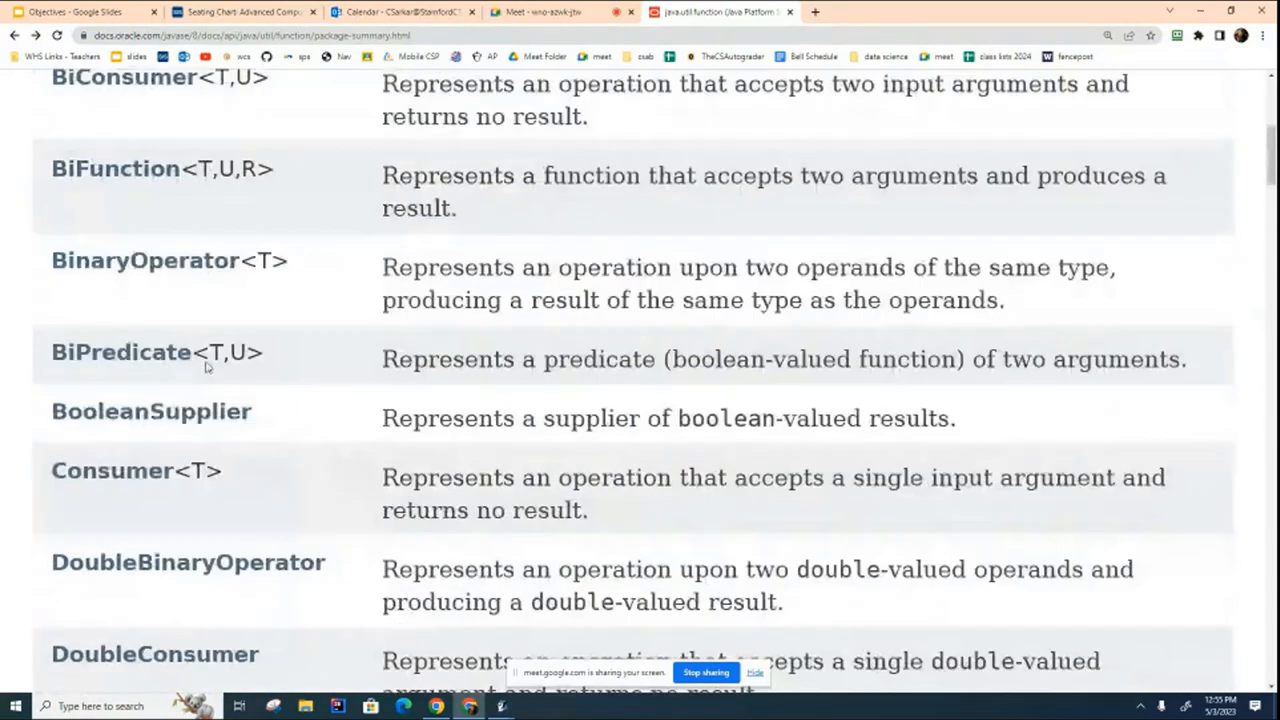
pyautogui.doubleClick(230, 352)
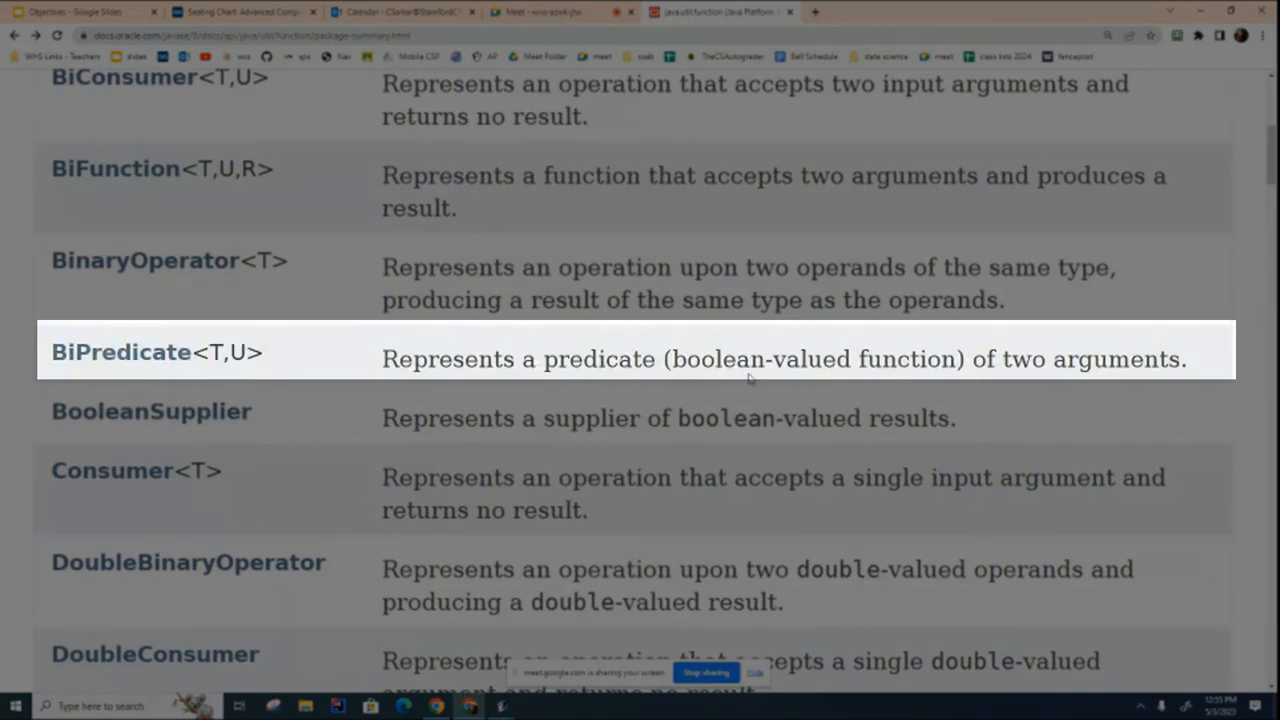
pyautogui.moveTo(820, 392)
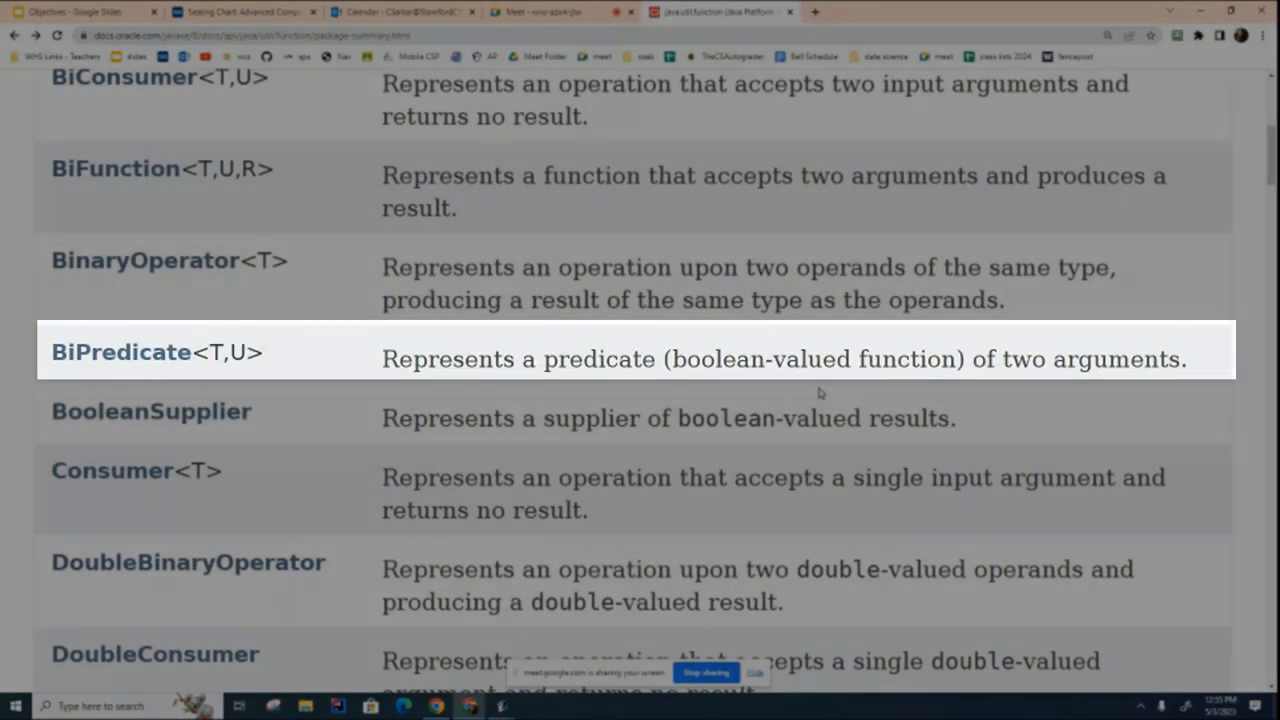